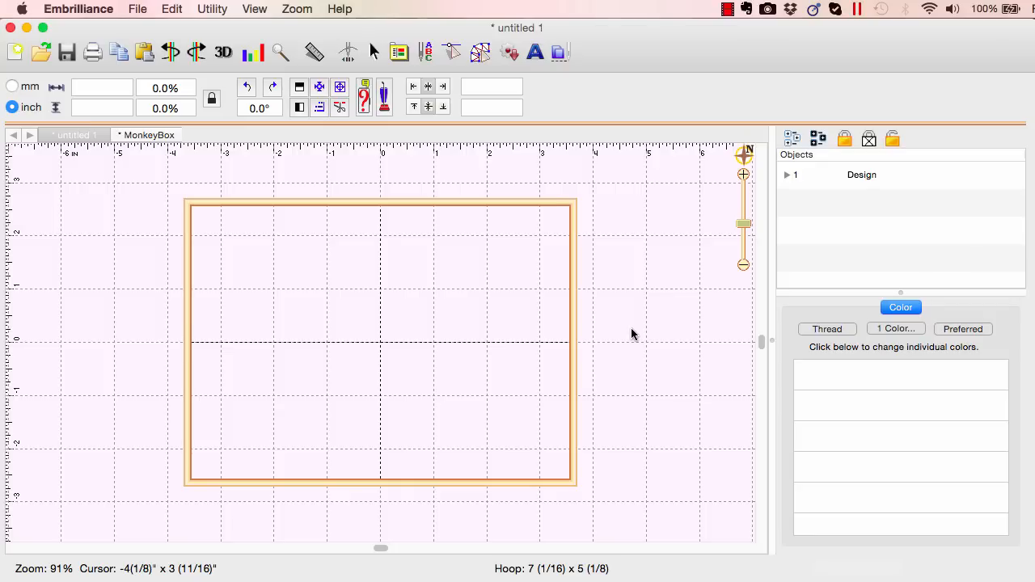
mouse_move(519, 282)
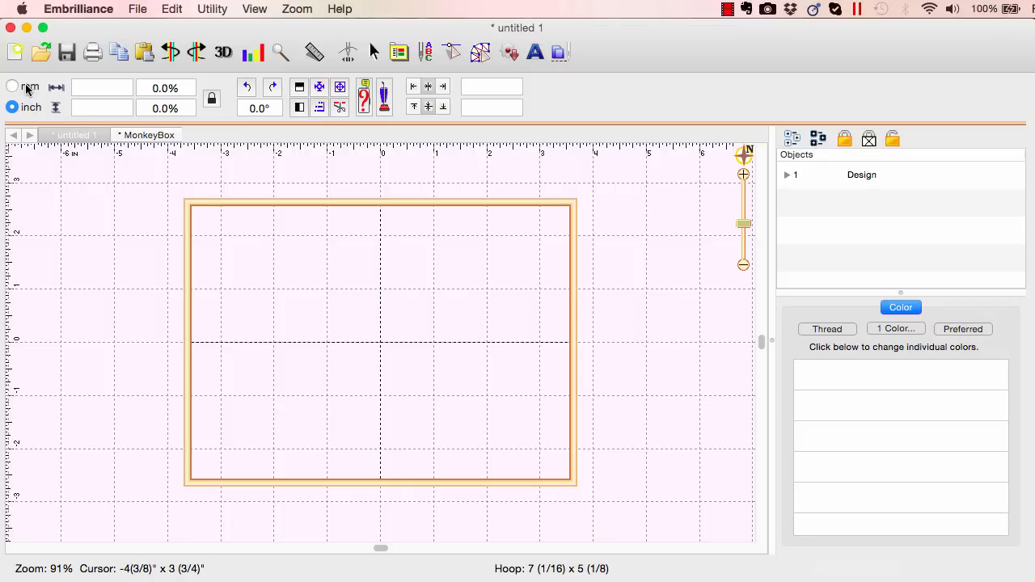
Switch the measurement units from inches to millimetres
click(12, 87)
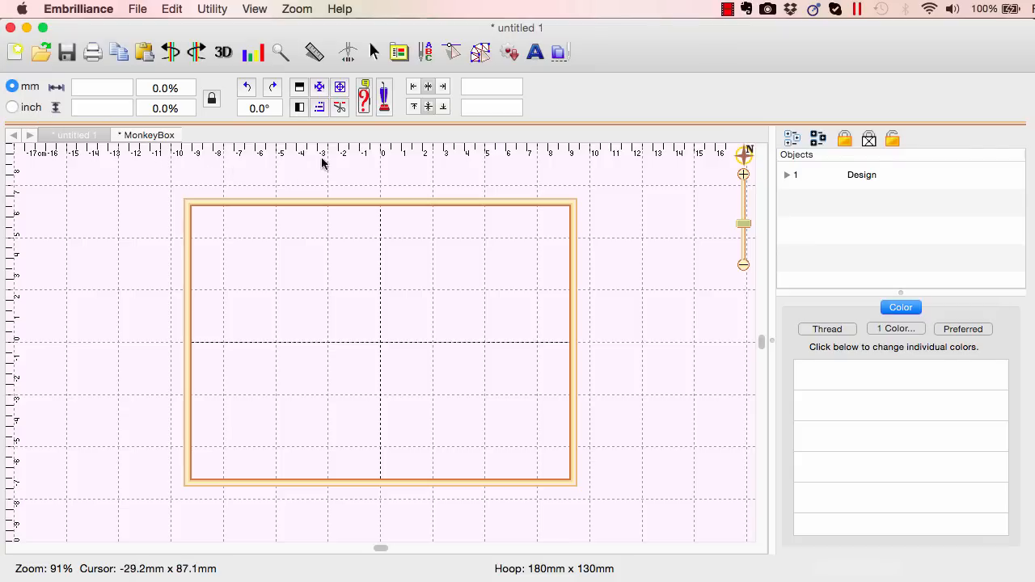
mouse_move(403, 57)
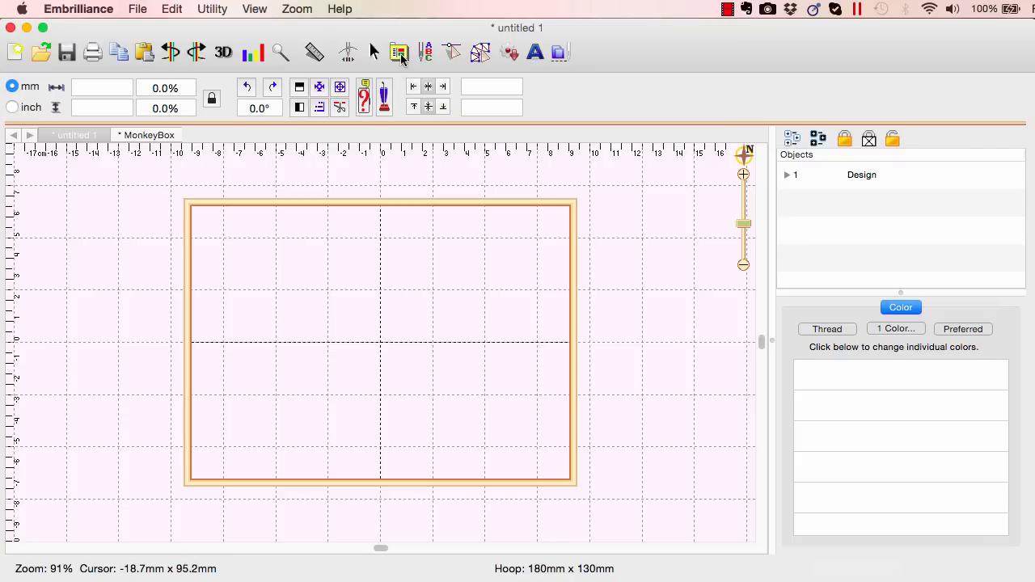
Set the hoop to 130 x 180 mm upright, with Rotate 90 turned off
click(399, 52)
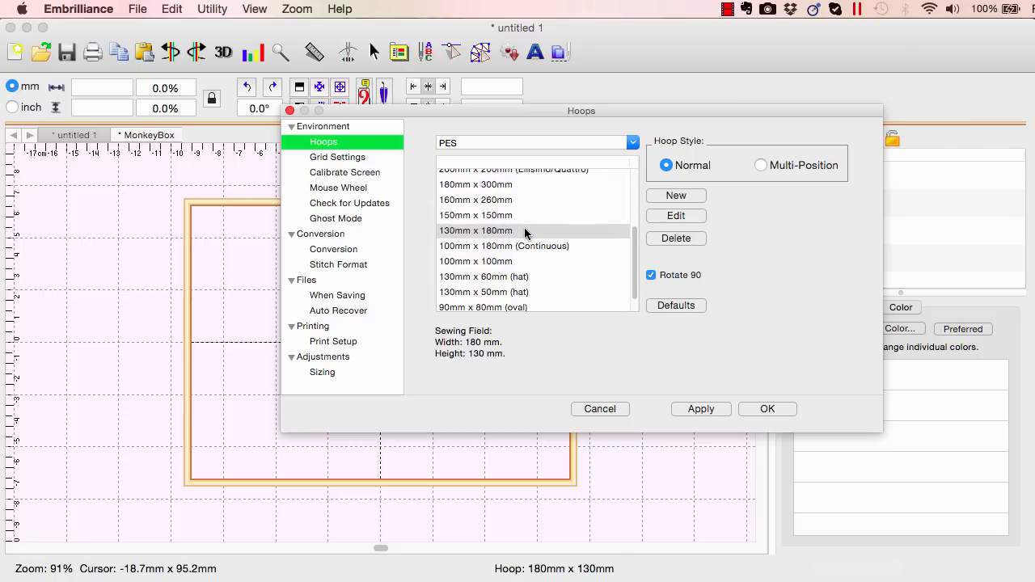
mouse_move(582, 249)
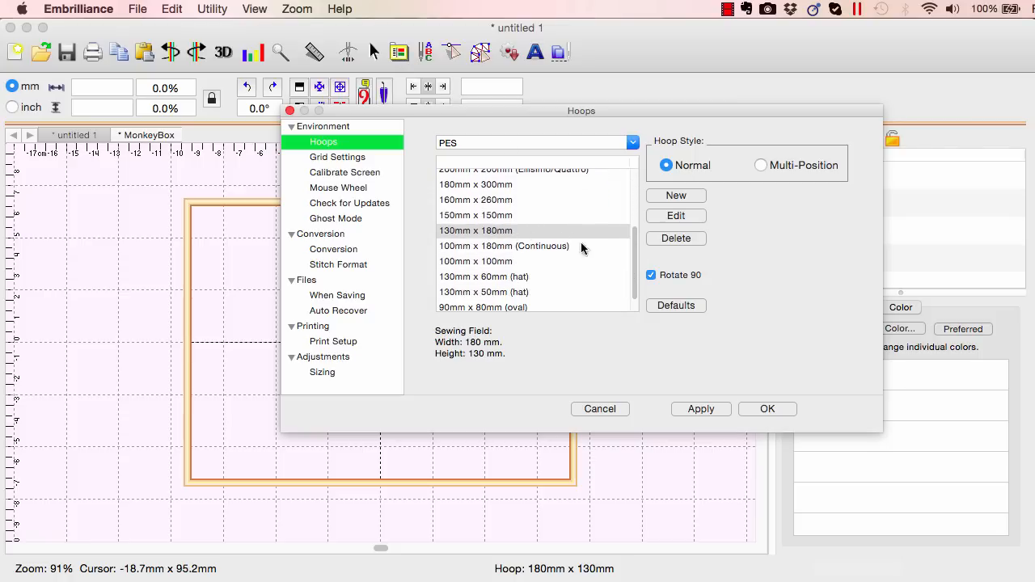
click(651, 275)
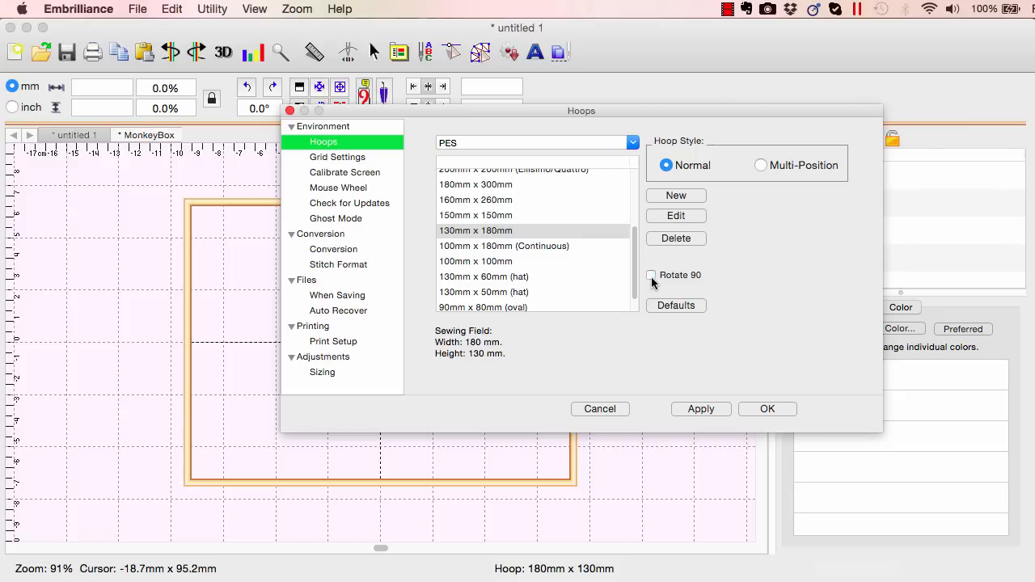
mouse_move(698, 381)
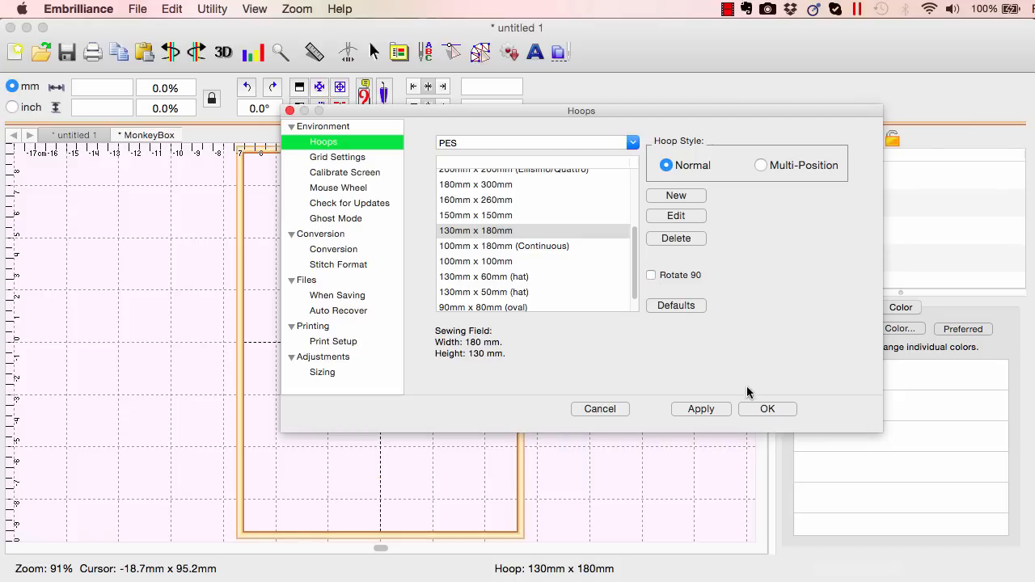
click(767, 409)
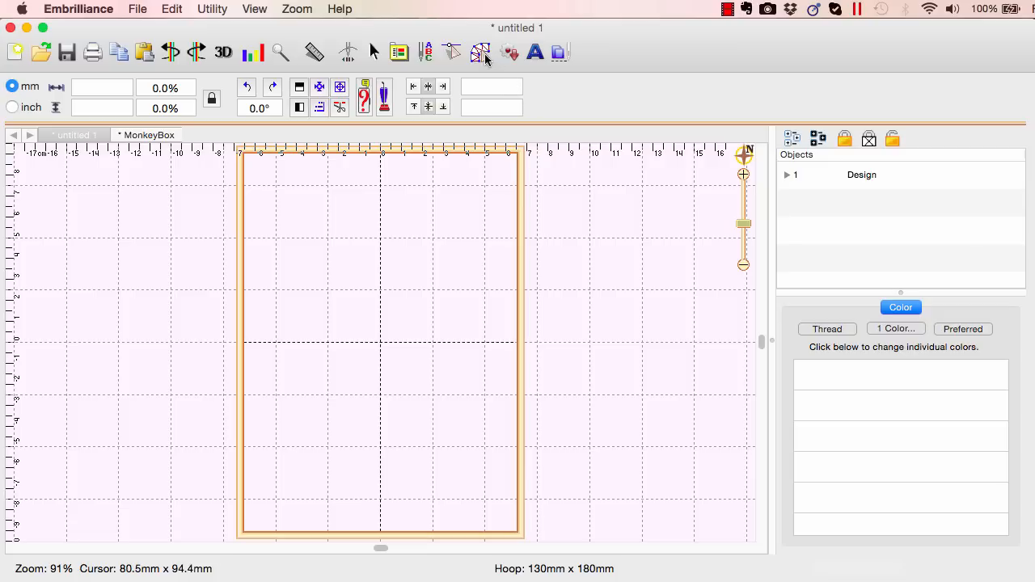
mouse_move(481, 52)
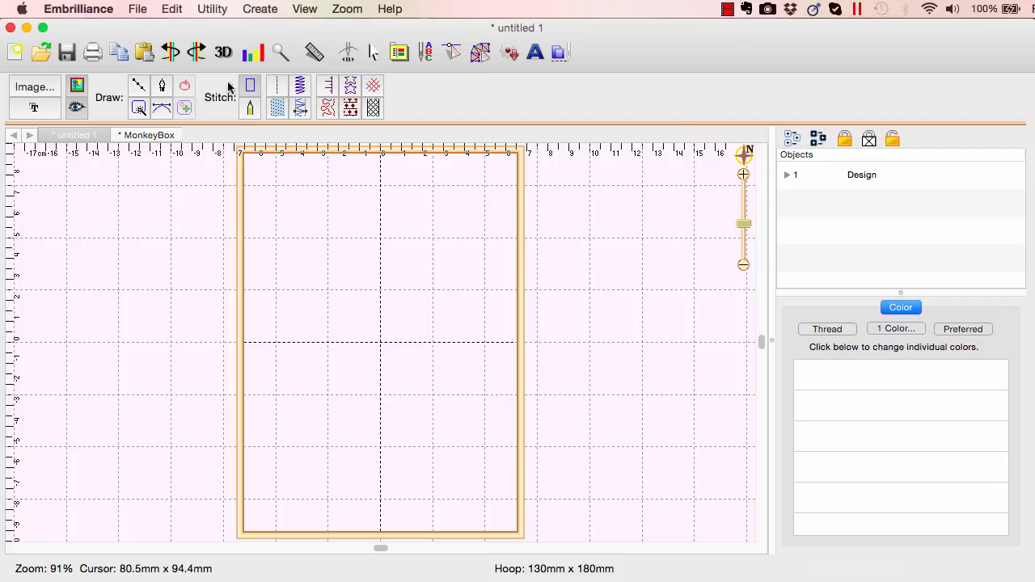
mouse_move(45, 93)
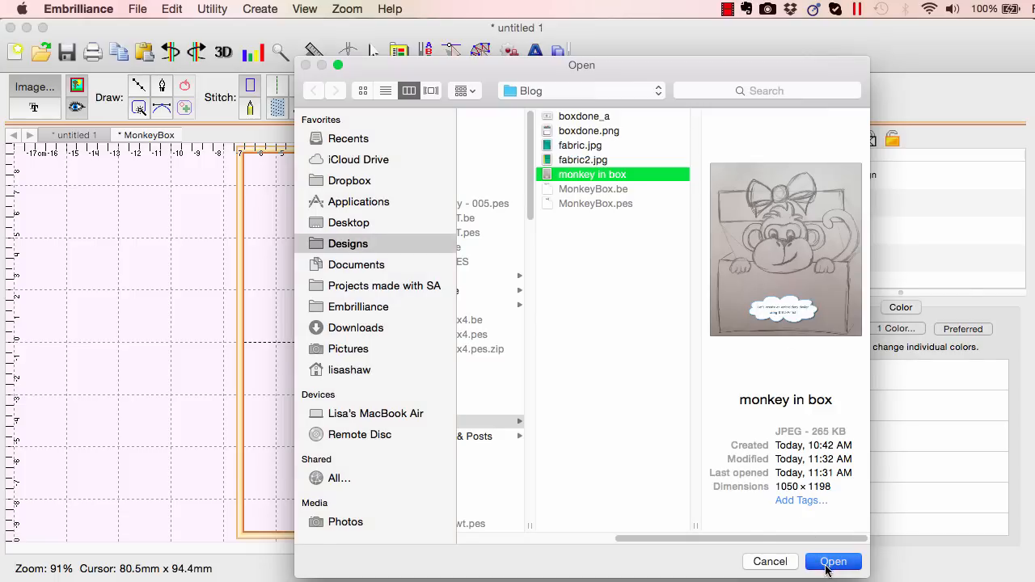
Import the monkey in box JPEG and enlarge it to fill most of the hoop
click(834, 562)
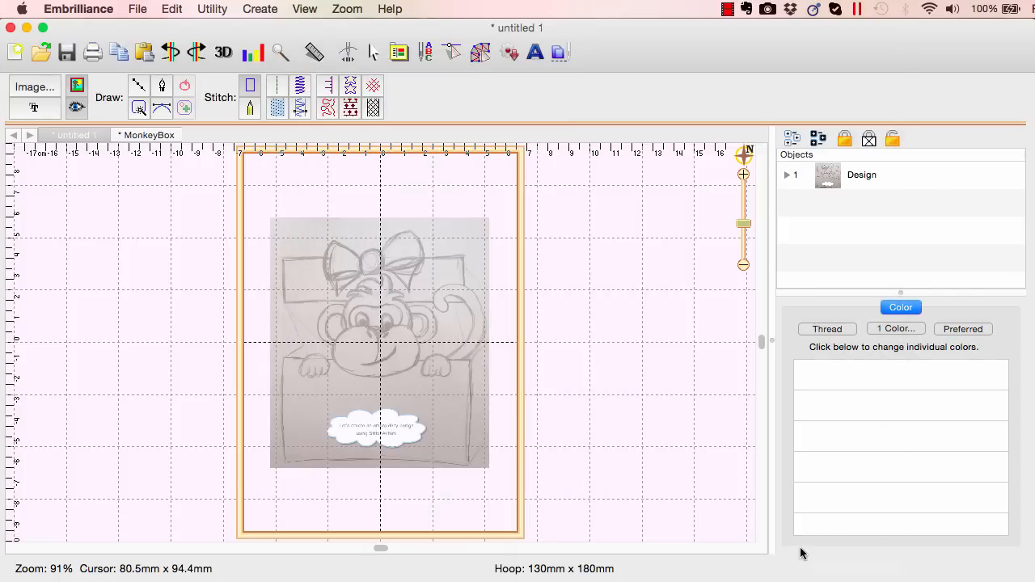
mouse_move(486, 327)
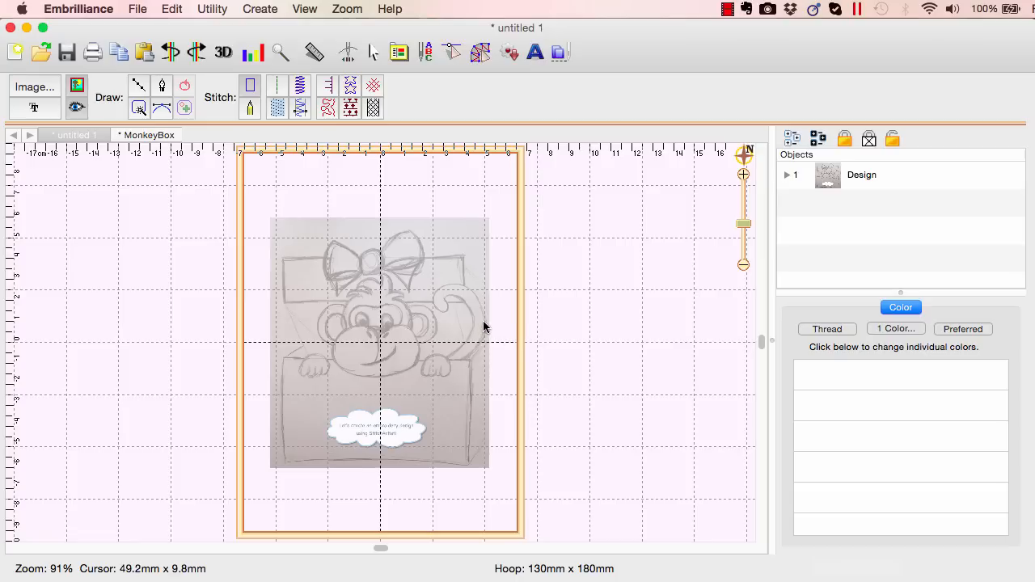
mouse_move(476, 324)
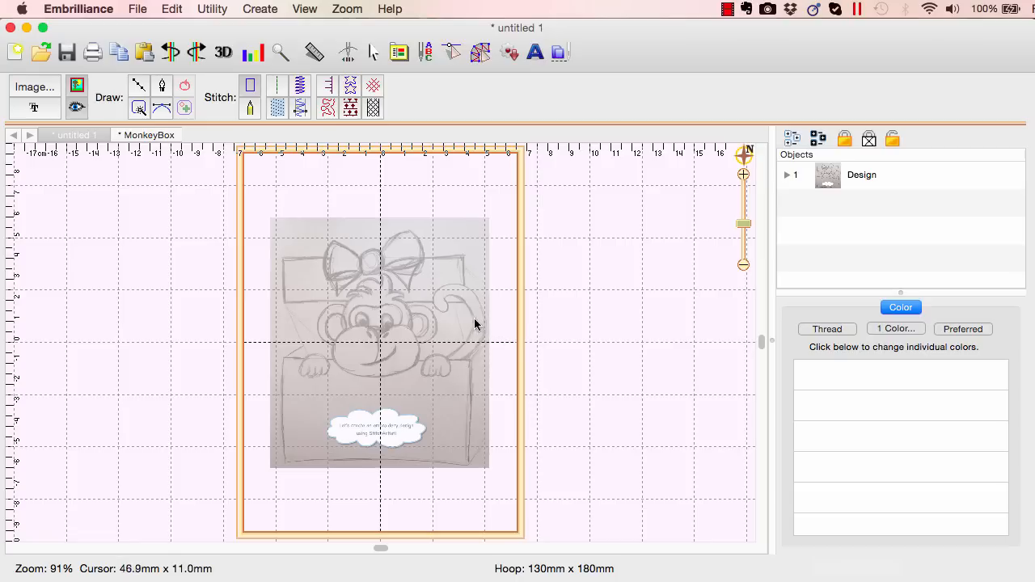
click(380, 340)
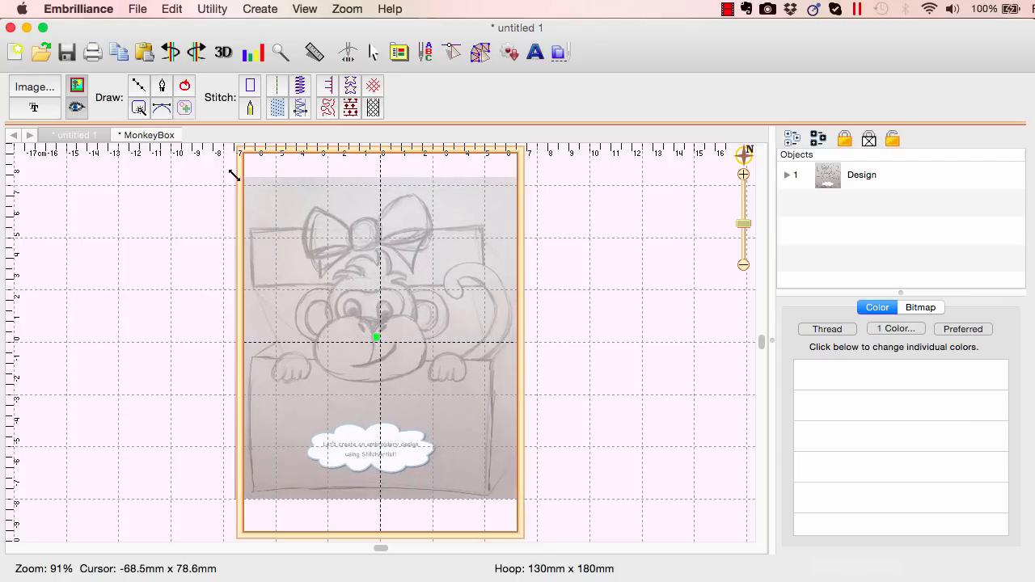
click(331, 306)
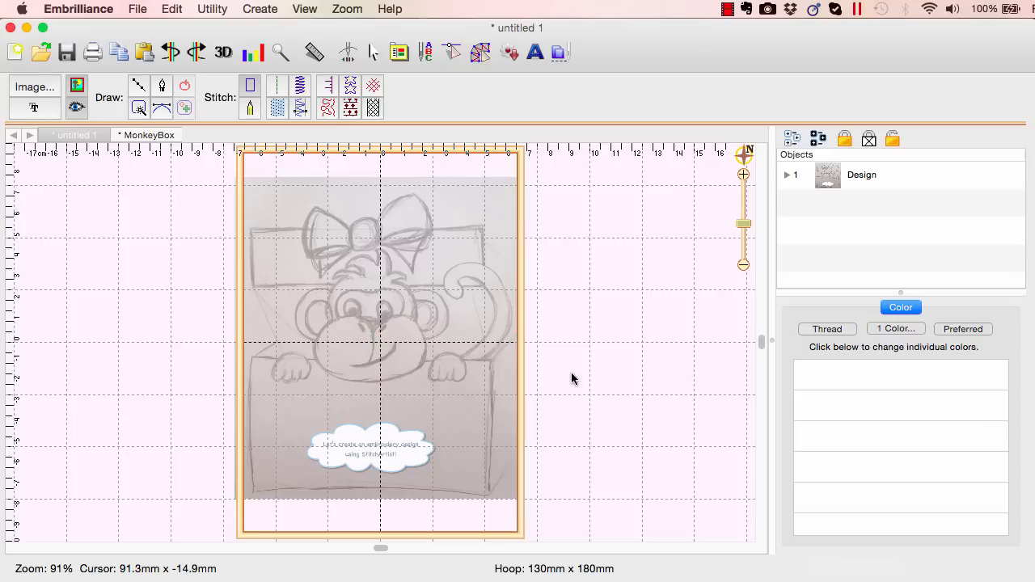
mouse_move(724, 298)
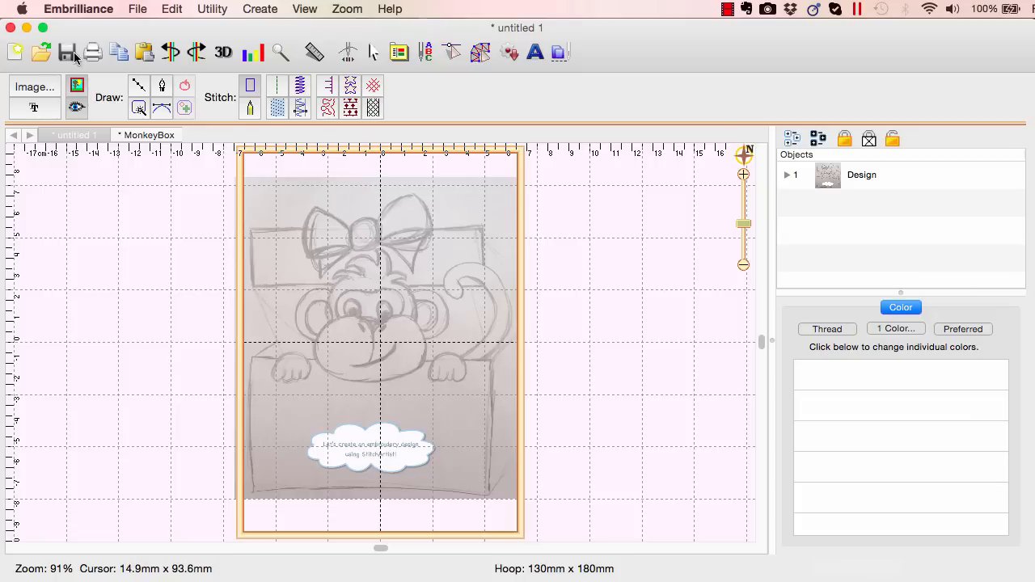
Save the design as MonkeyInBox
click(67, 51)
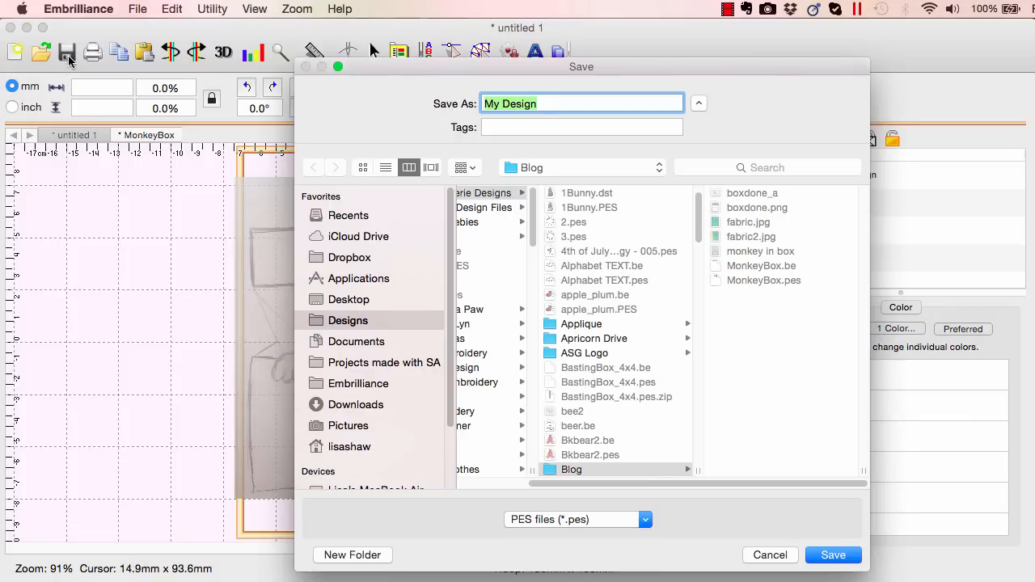
text(Monkey)
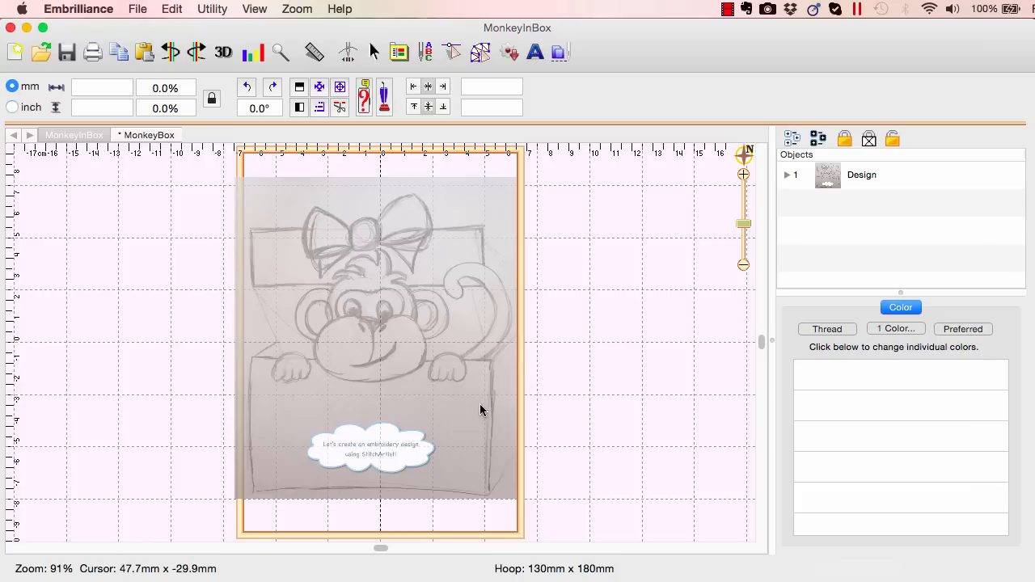
mouse_move(451, 406)
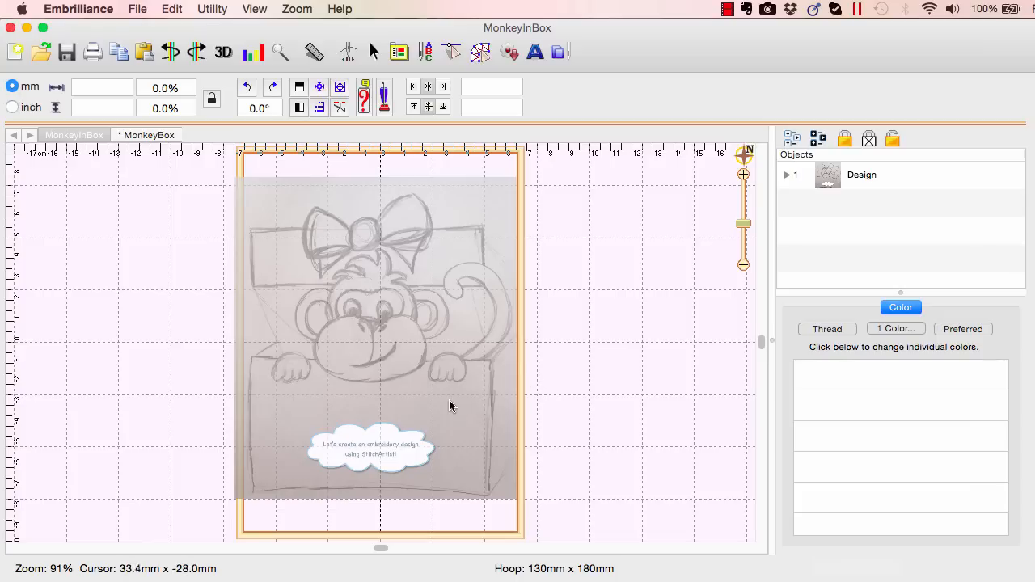
mouse_move(425, 410)
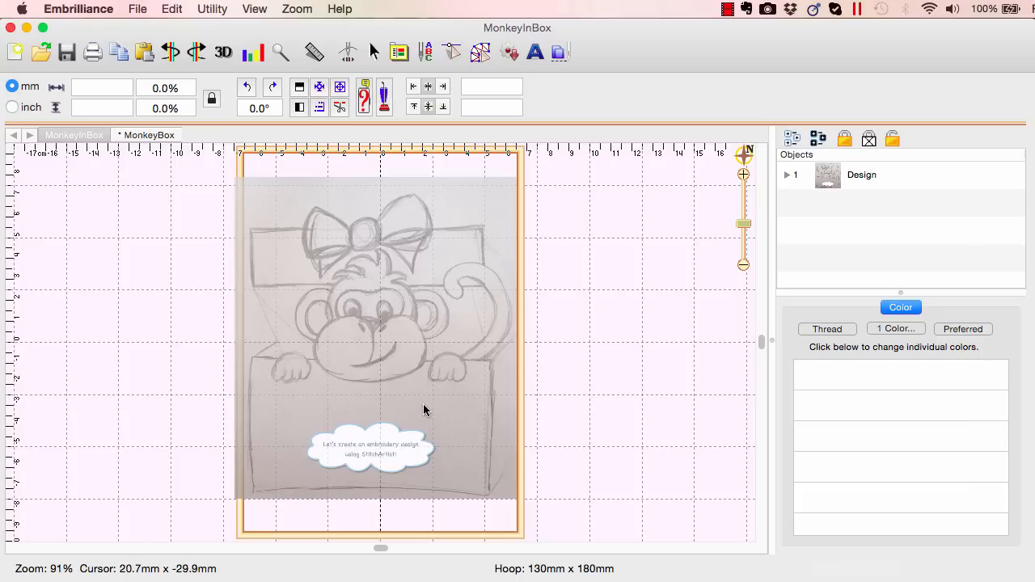
mouse_move(473, 257)
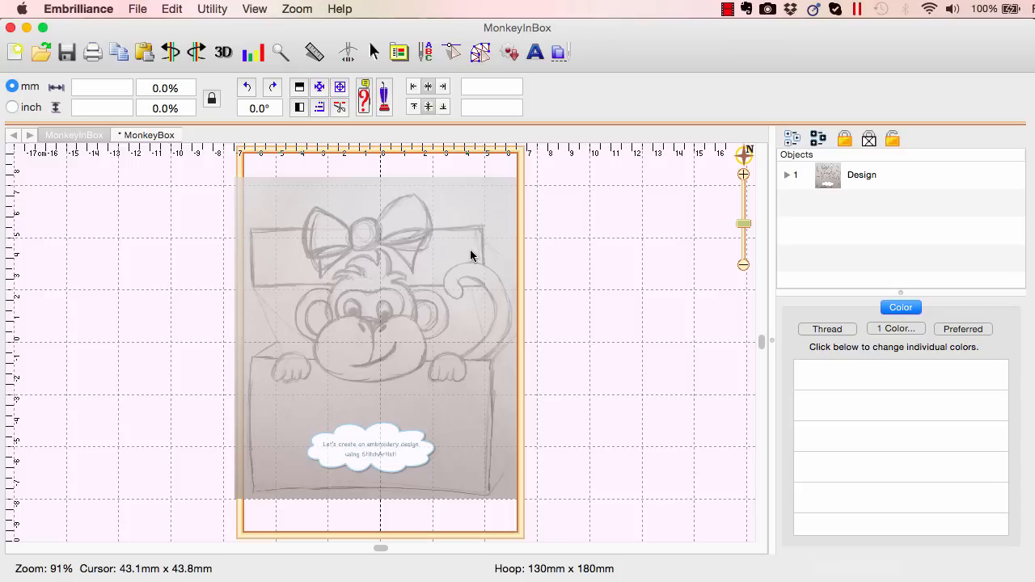
mouse_move(475, 227)
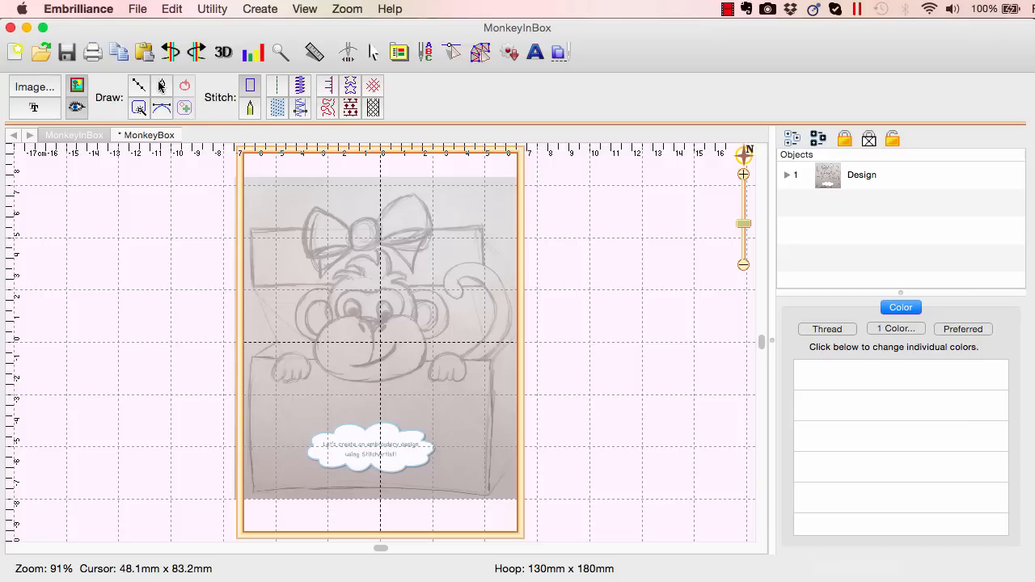
mouse_move(139, 85)
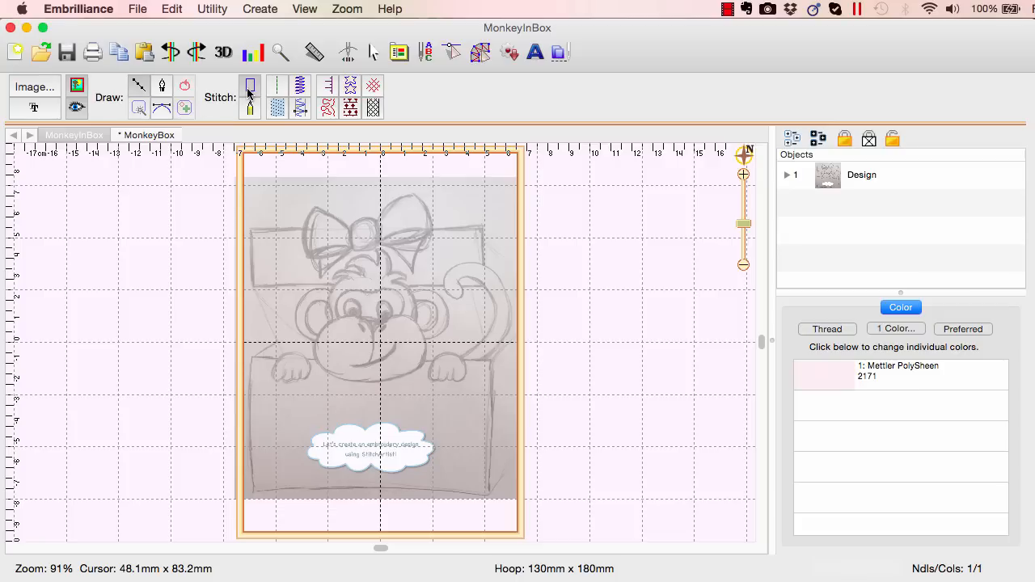
mouse_move(250, 87)
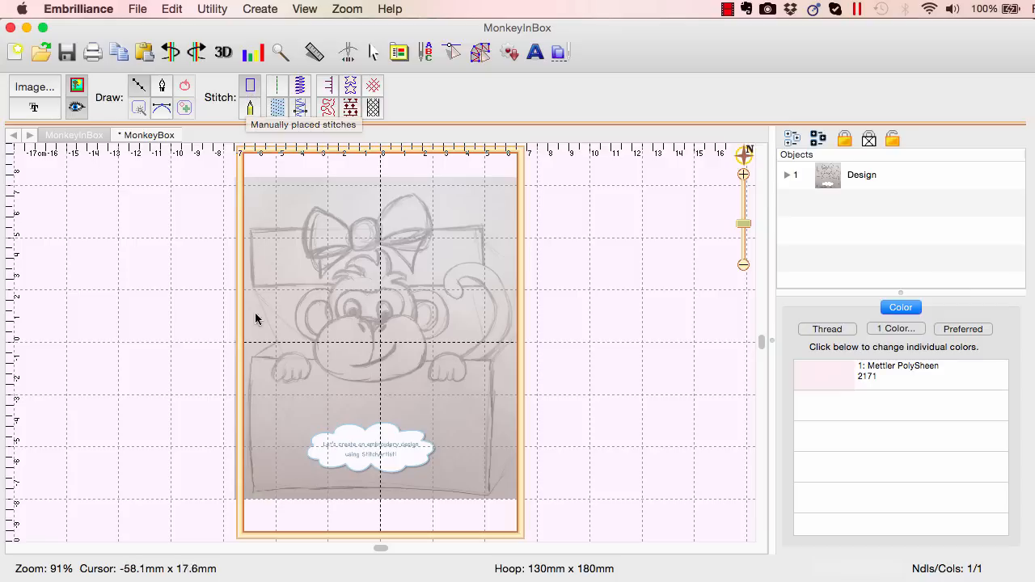
mouse_move(251, 365)
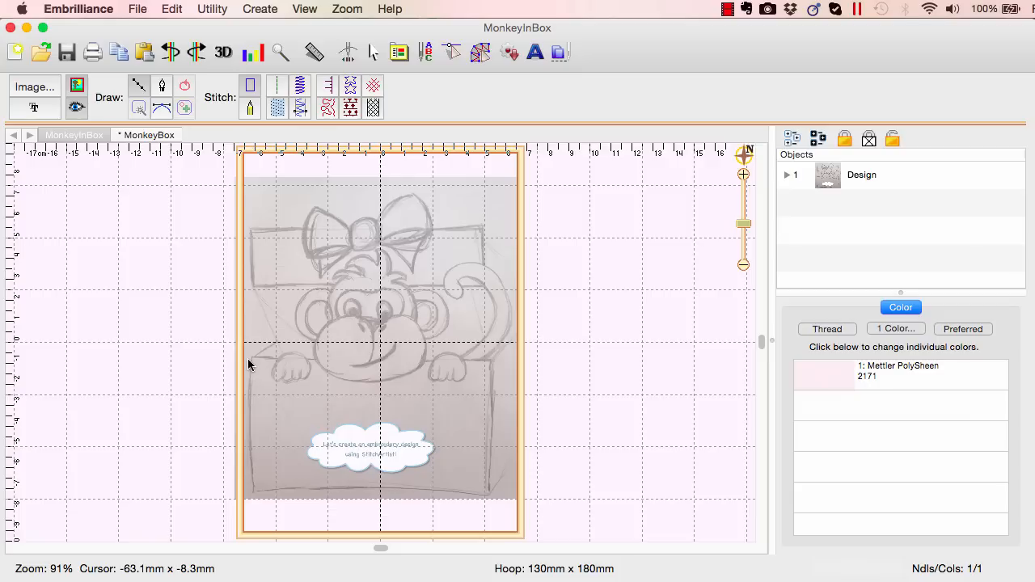
mouse_move(252, 366)
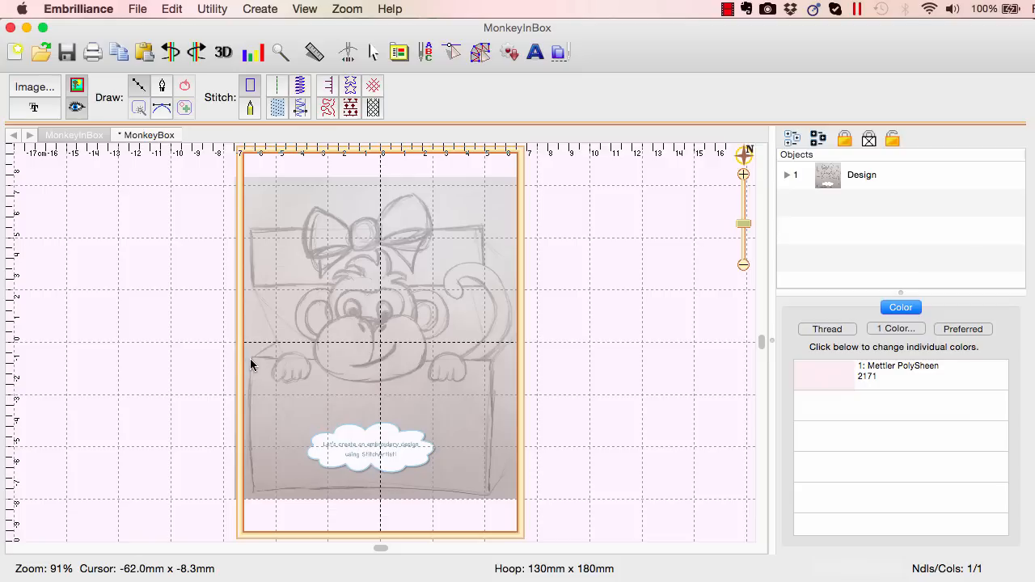
mouse_move(252, 364)
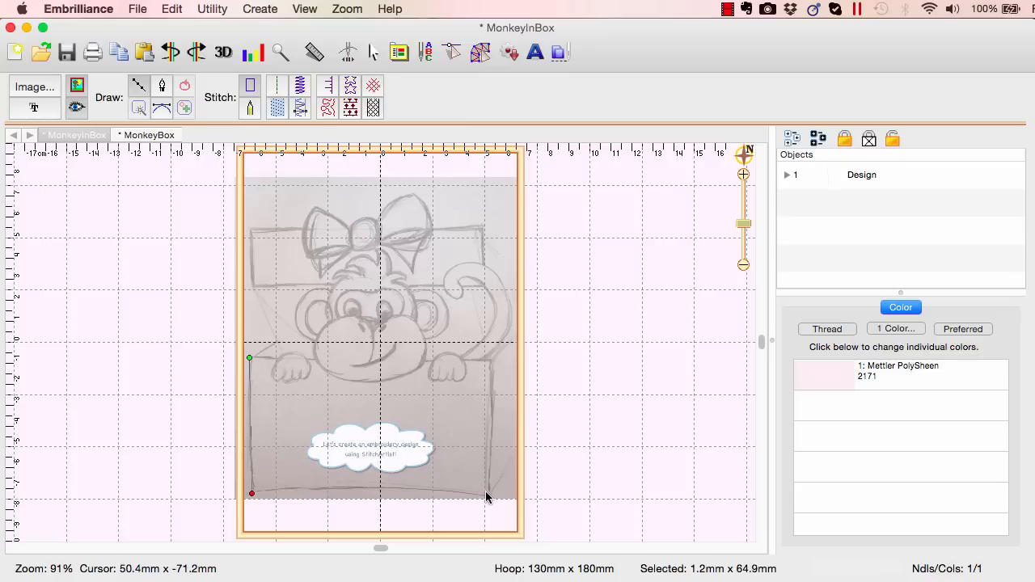
Draw the bottom edge of the box base along the sketch
drag(251, 494, 485, 491)
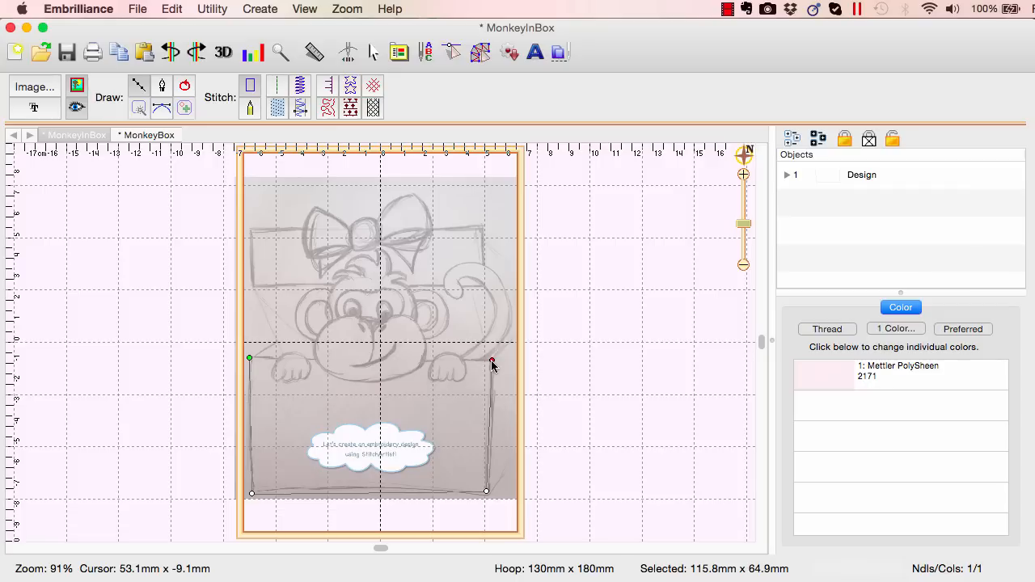
mouse_move(485, 374)
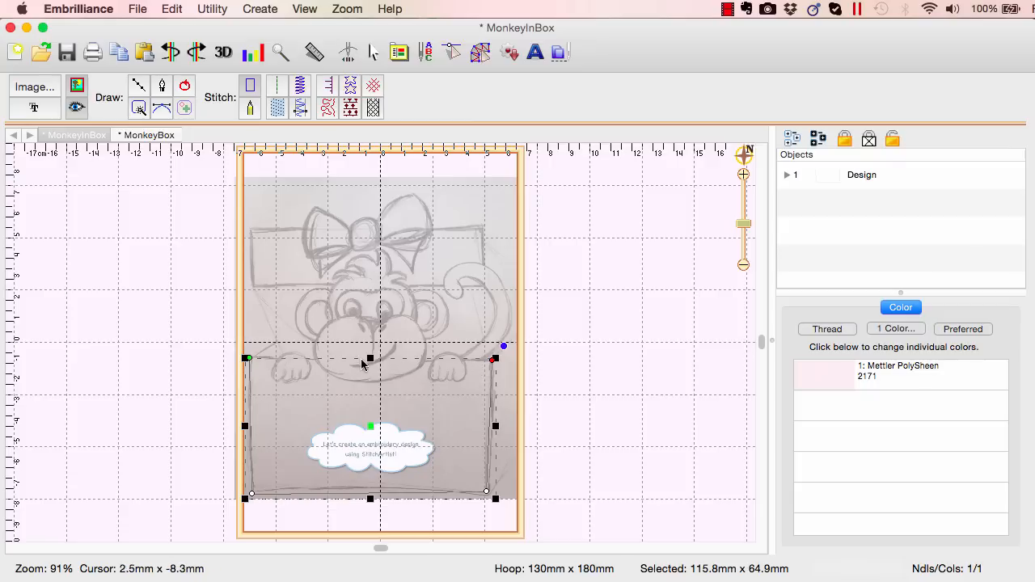
mouse_move(234, 140)
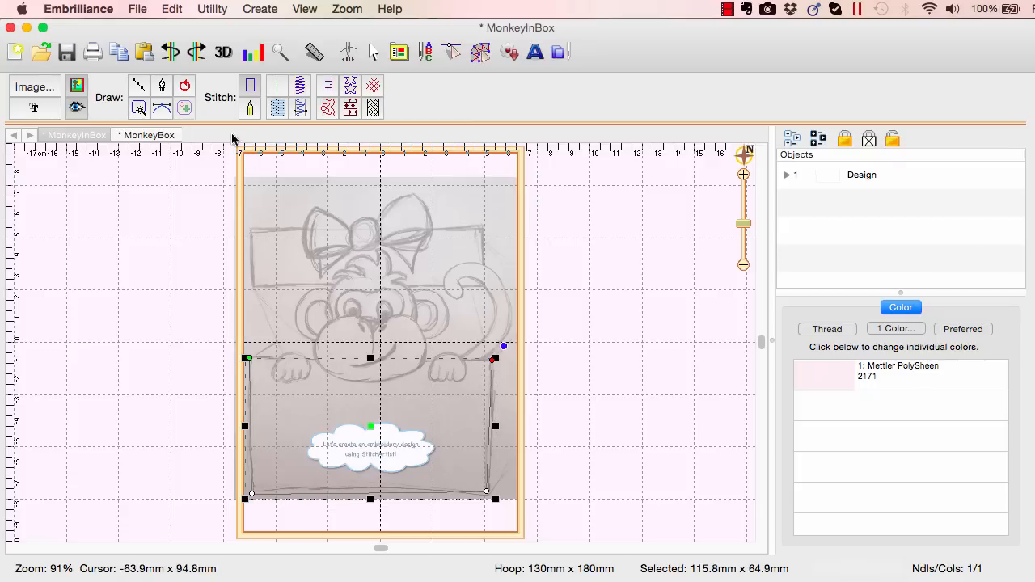
mouse_move(185, 86)
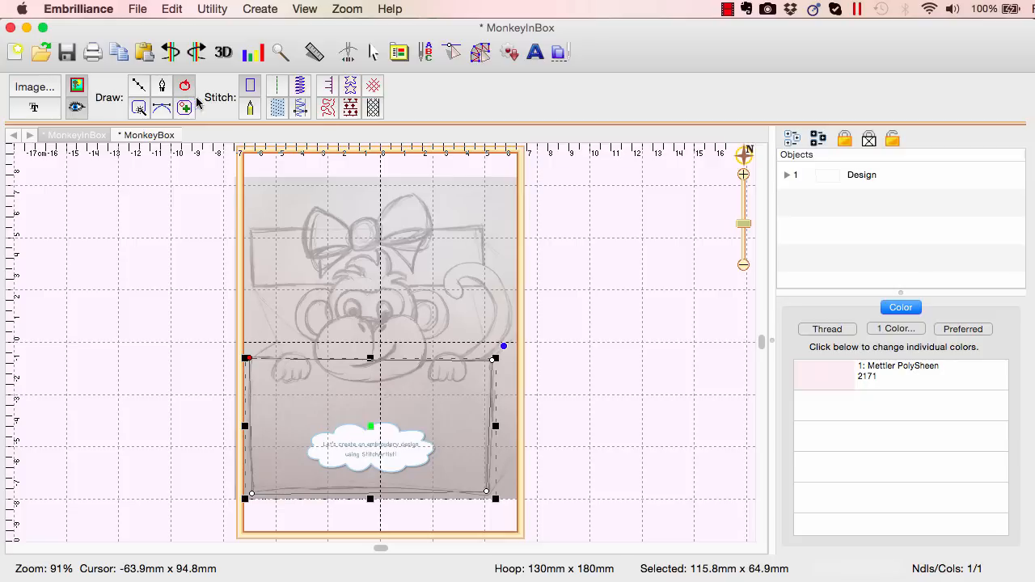
mouse_move(328, 87)
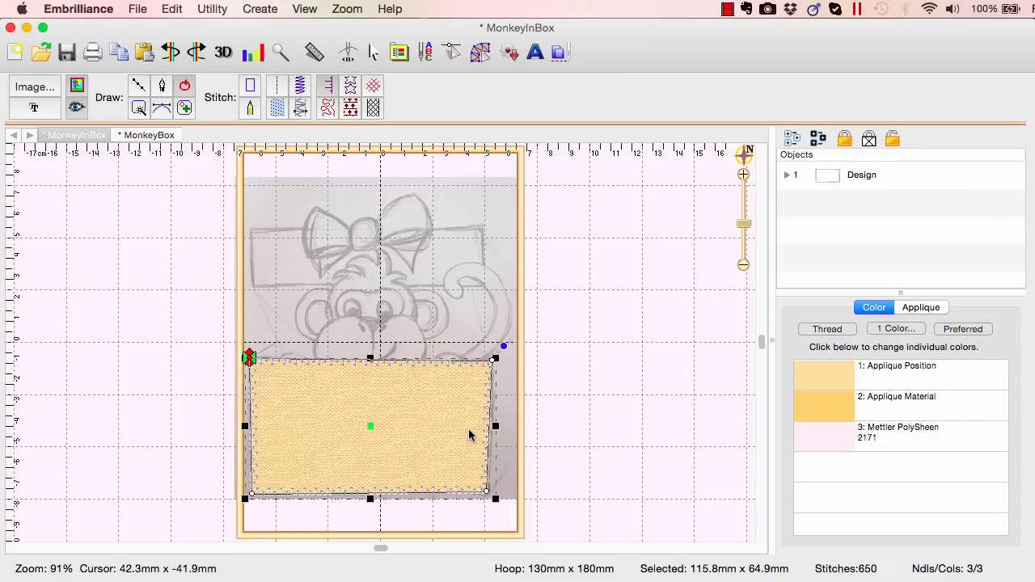
mouse_move(480, 445)
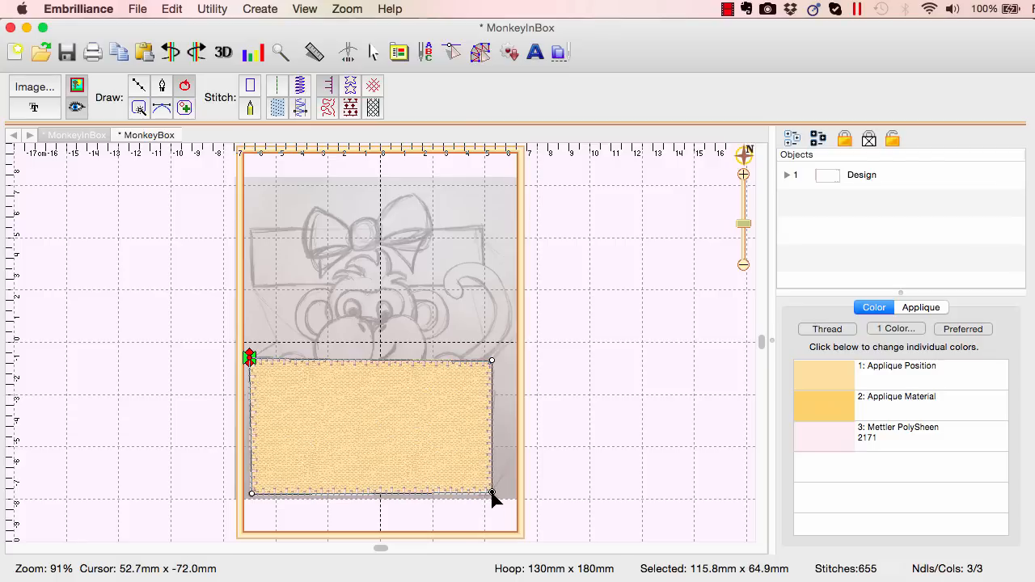
mouse_move(295, 430)
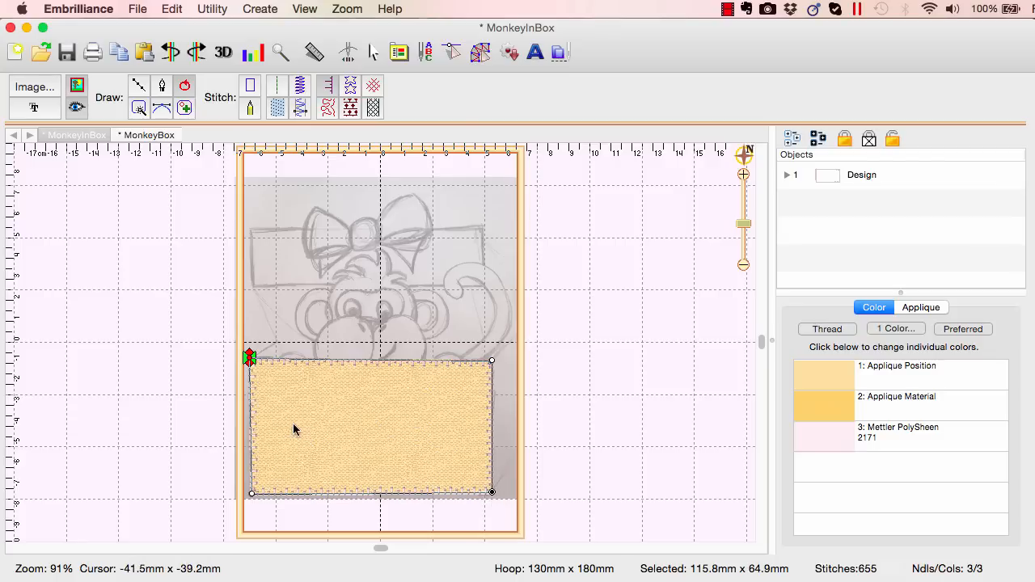
mouse_move(307, 395)
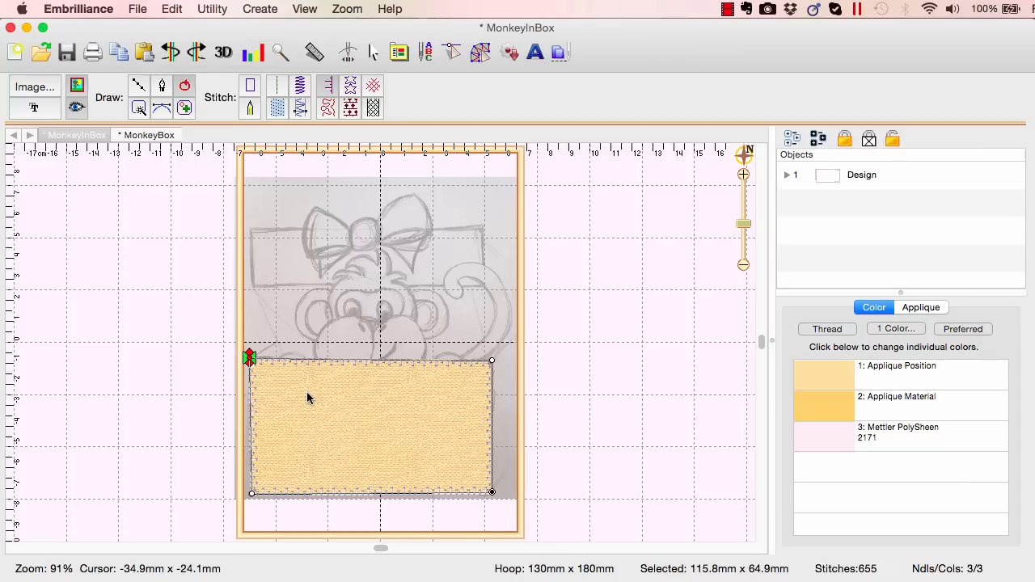
mouse_move(308, 371)
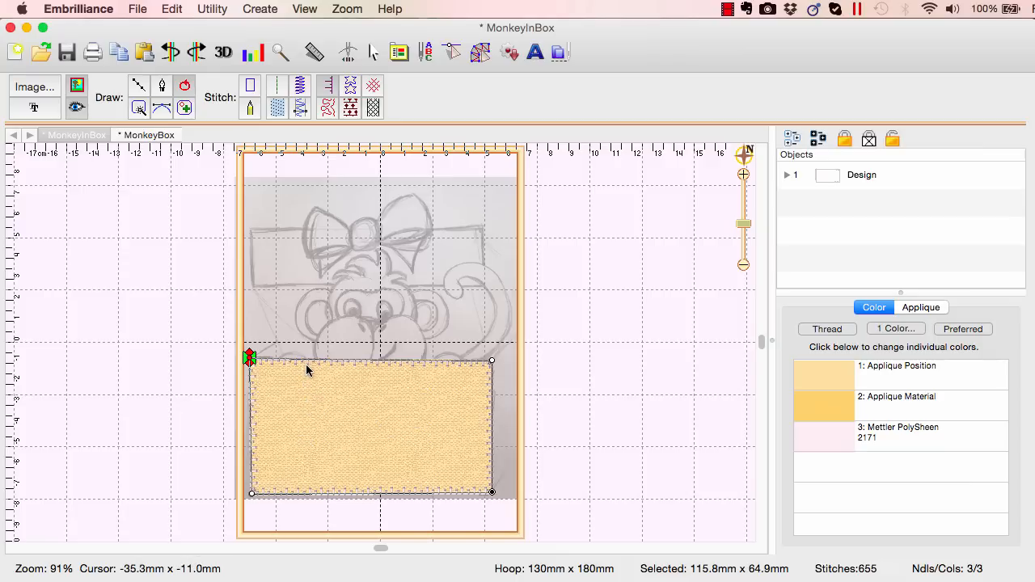
mouse_move(361, 371)
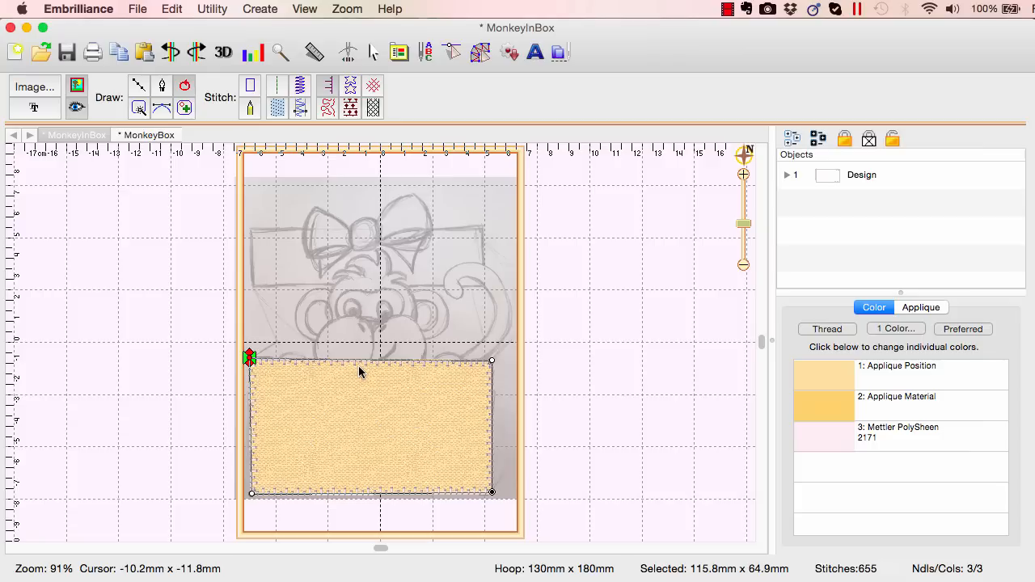
mouse_move(767, 343)
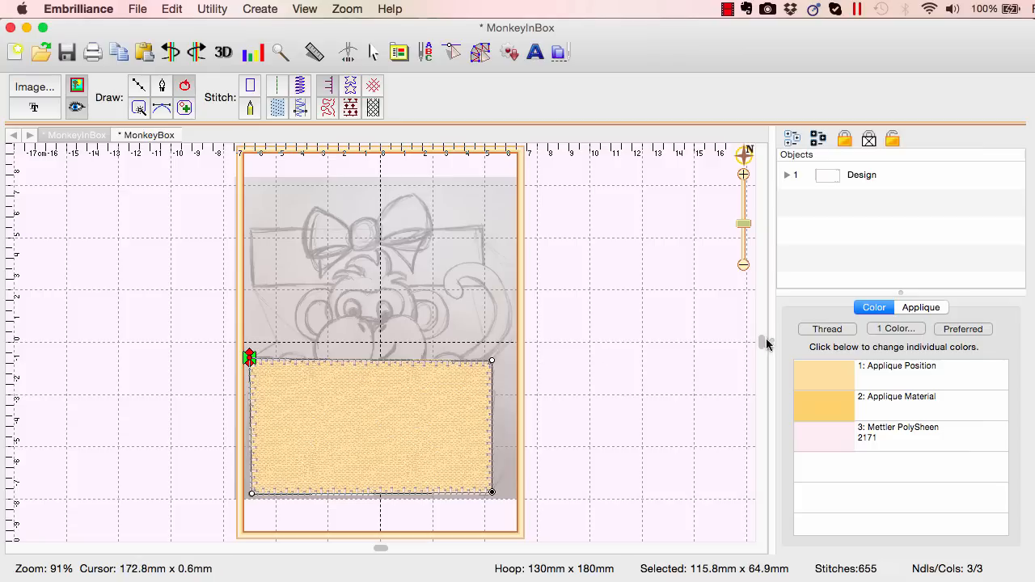
mouse_move(929, 316)
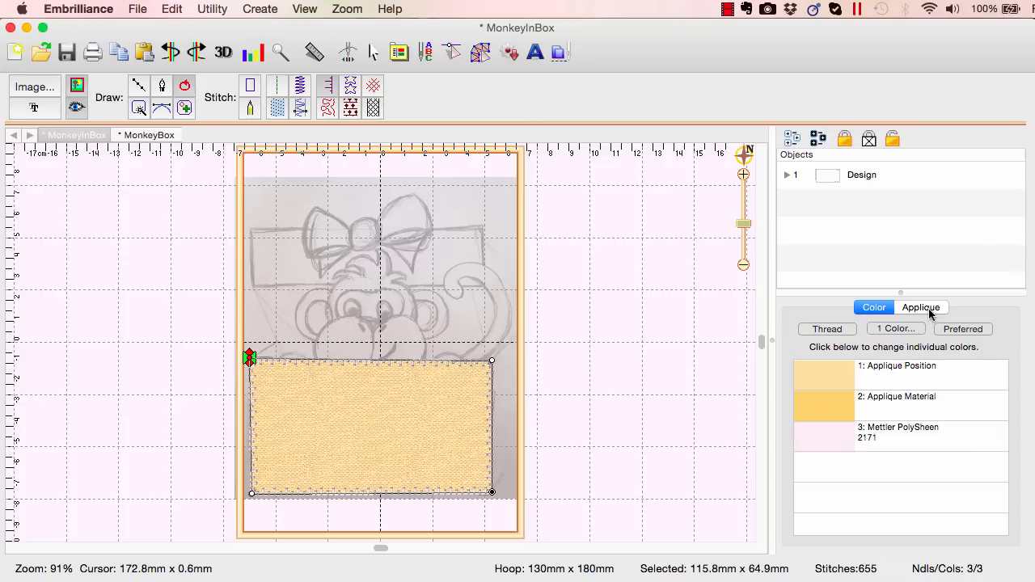
Change the box base applique border from E-stitch to Satin in the Applique settings
click(920, 307)
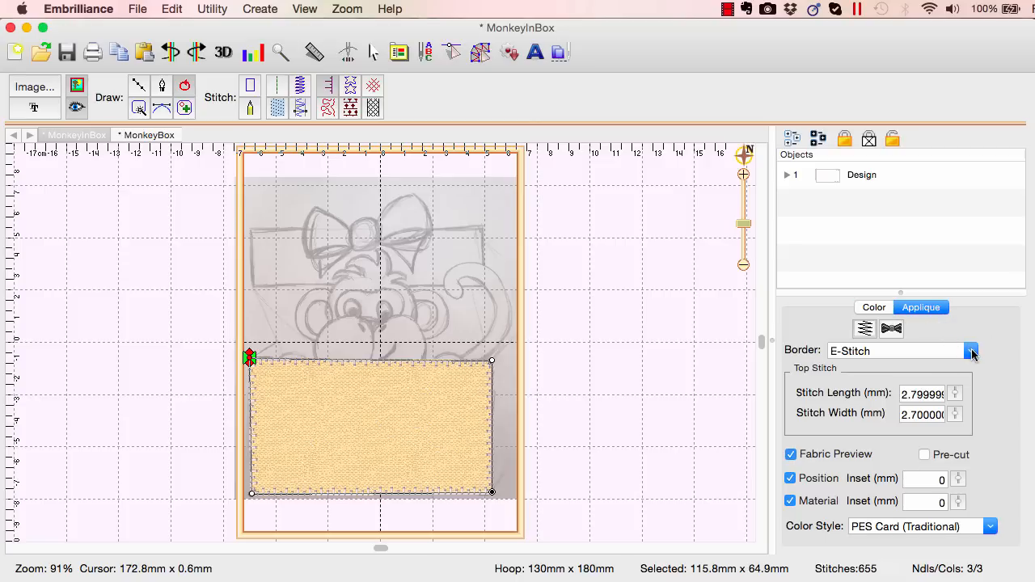
click(972, 350)
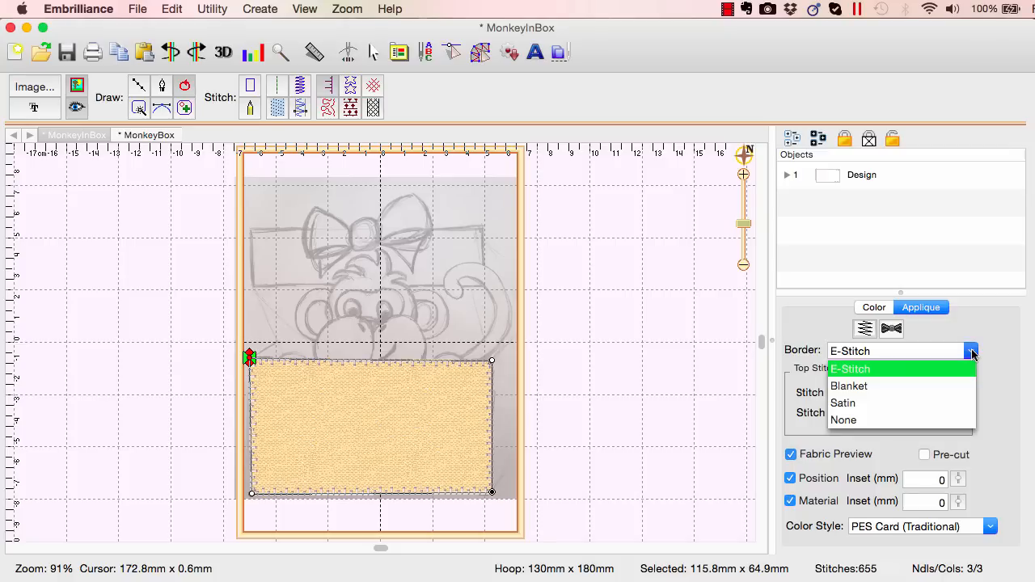
click(843, 403)
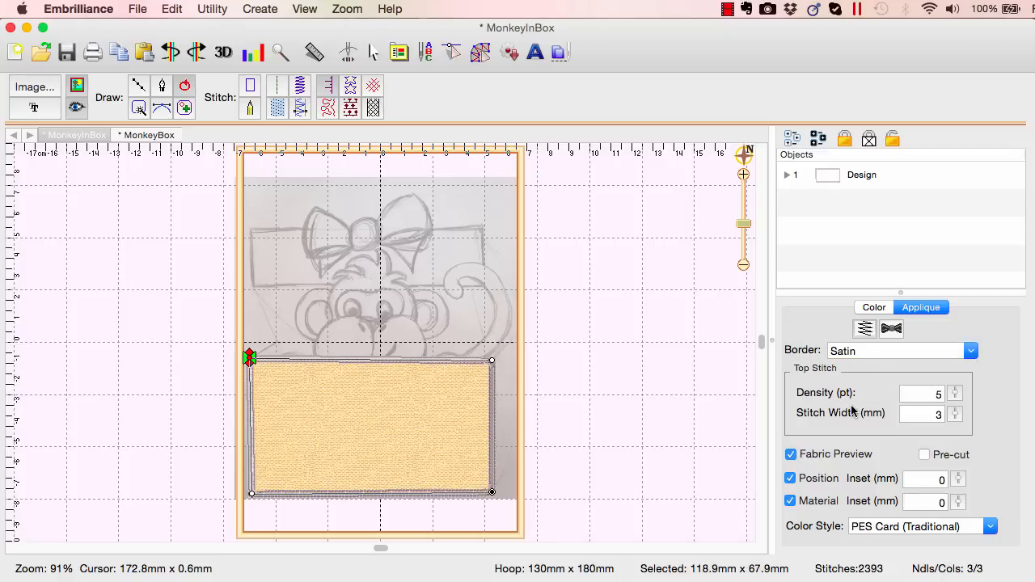
mouse_move(845, 404)
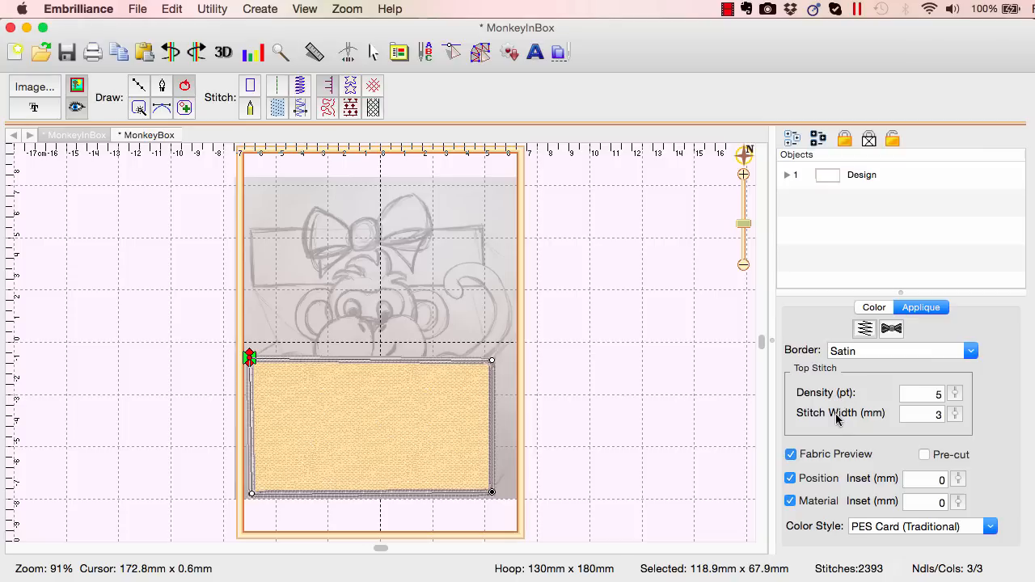
mouse_move(817, 461)
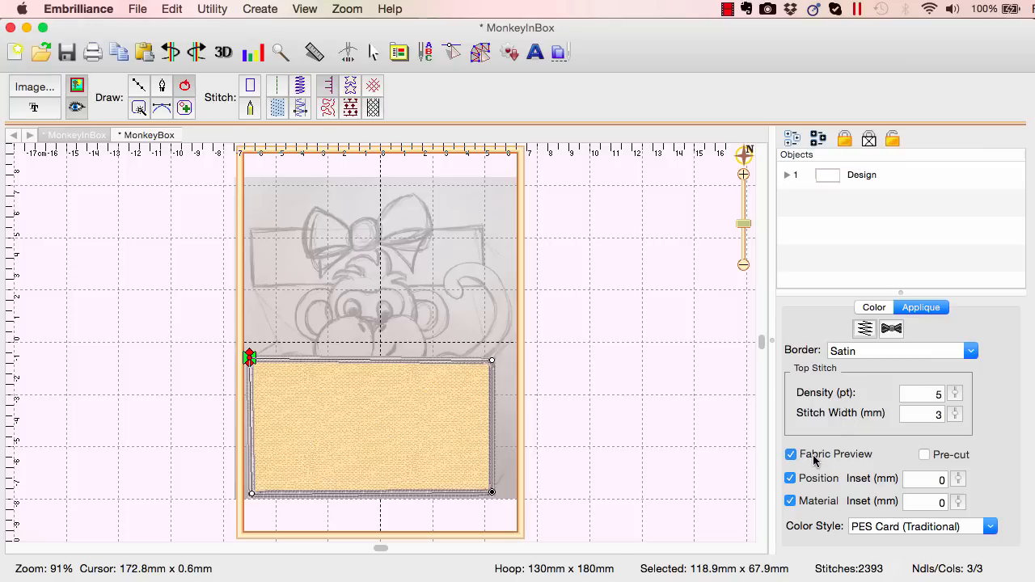
mouse_move(816, 461)
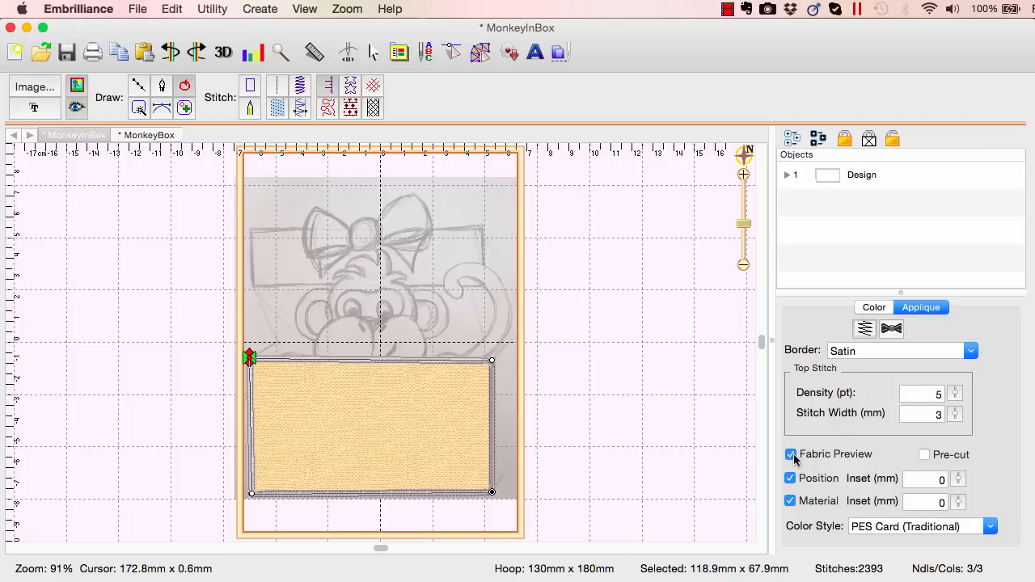
click(791, 454)
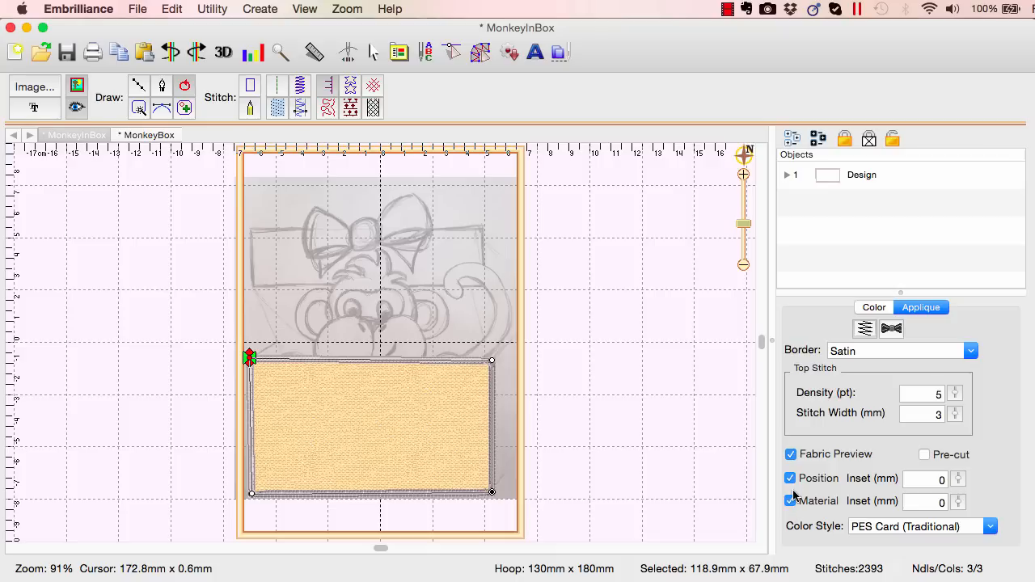
mouse_move(833, 489)
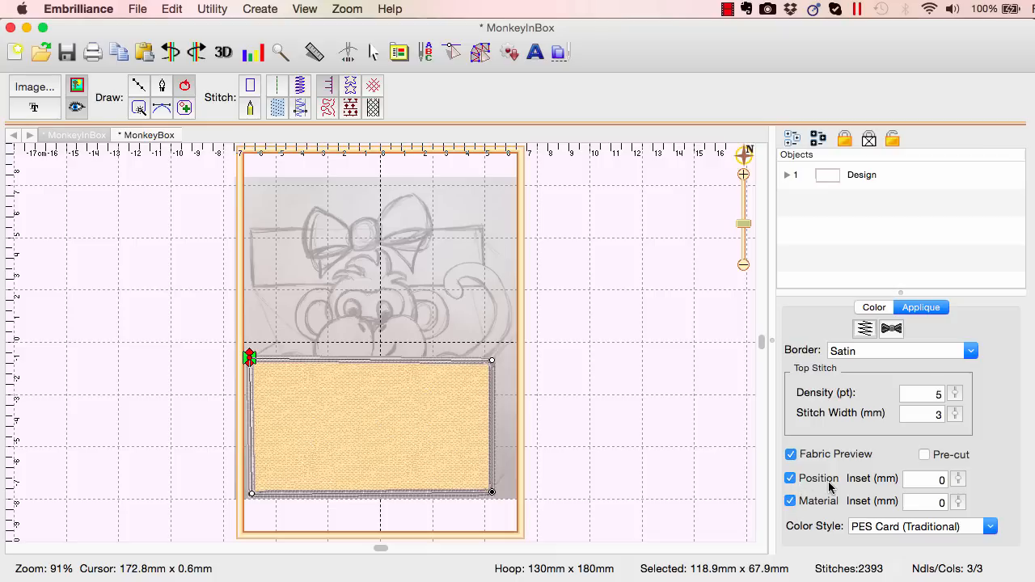
mouse_move(811, 489)
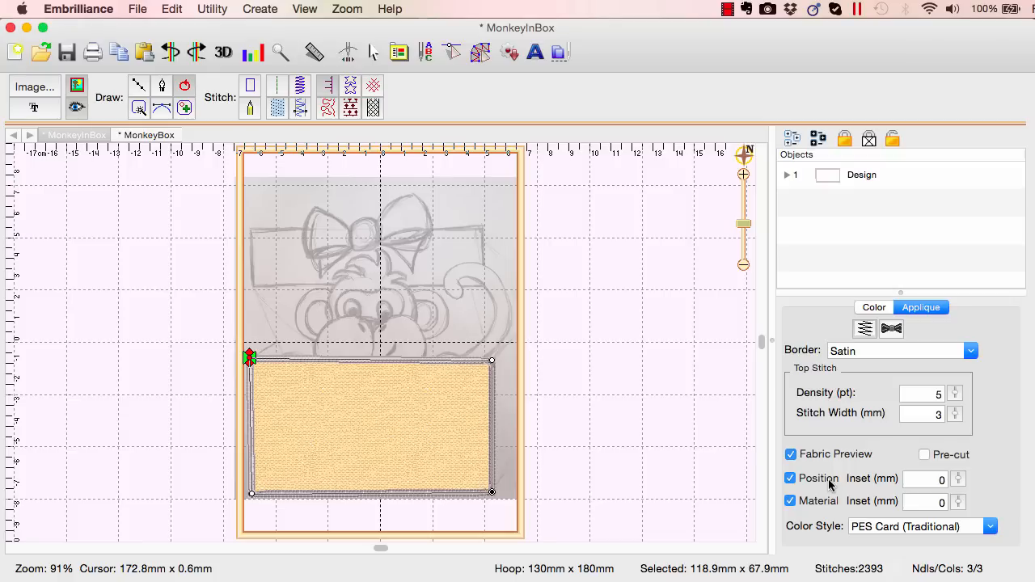
mouse_move(831, 511)
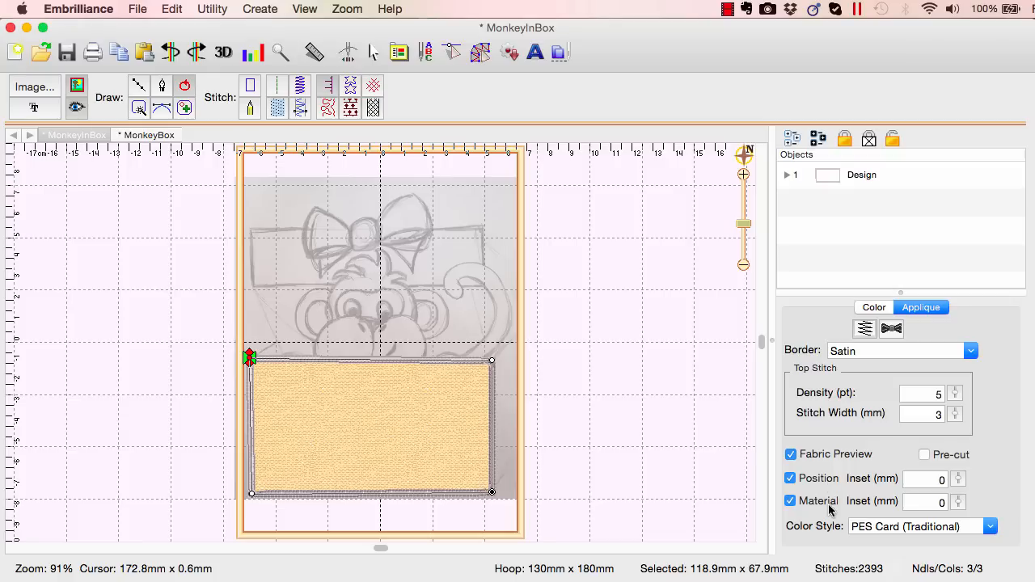
mouse_move(834, 484)
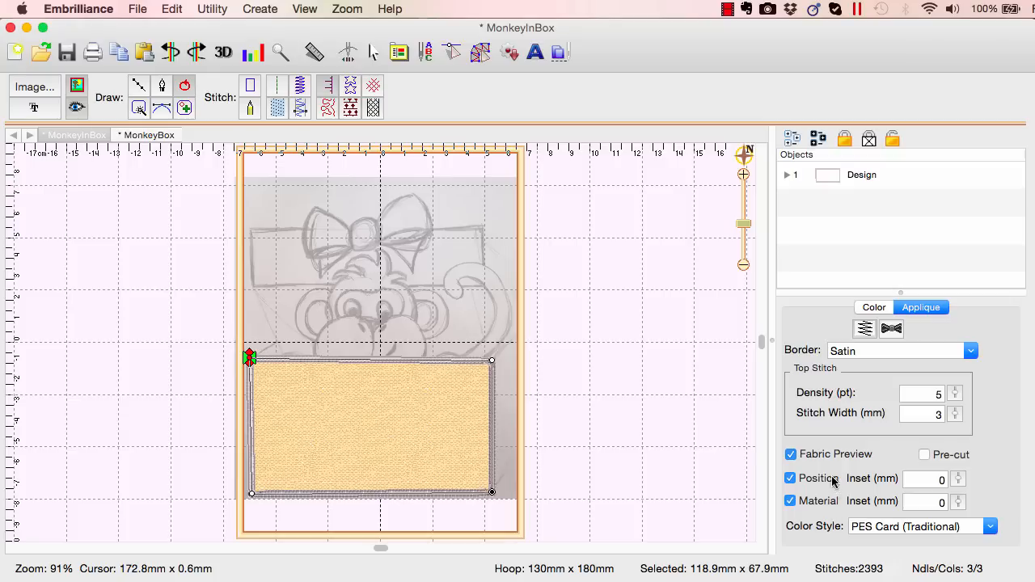
mouse_move(826, 497)
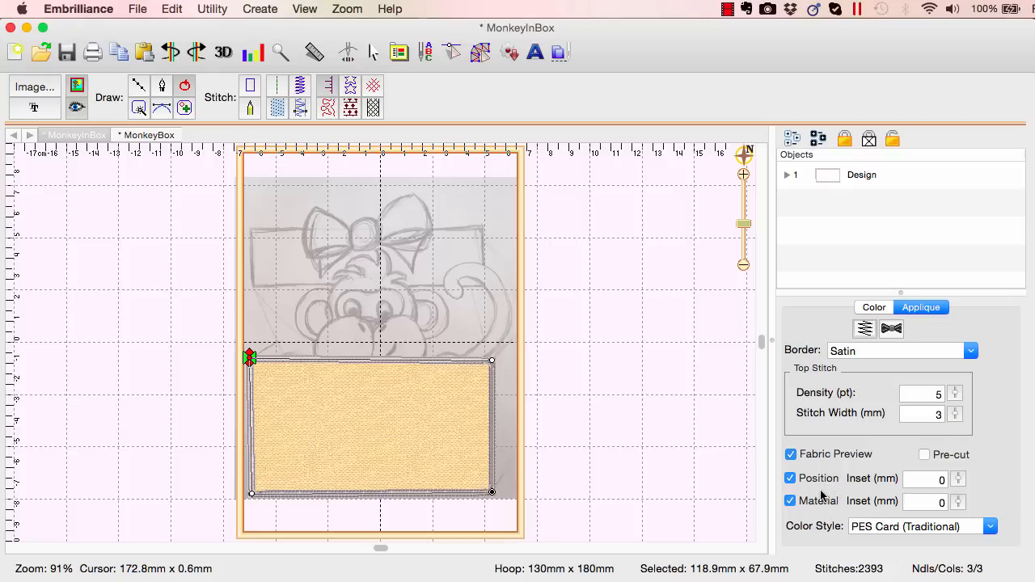
click(990, 527)
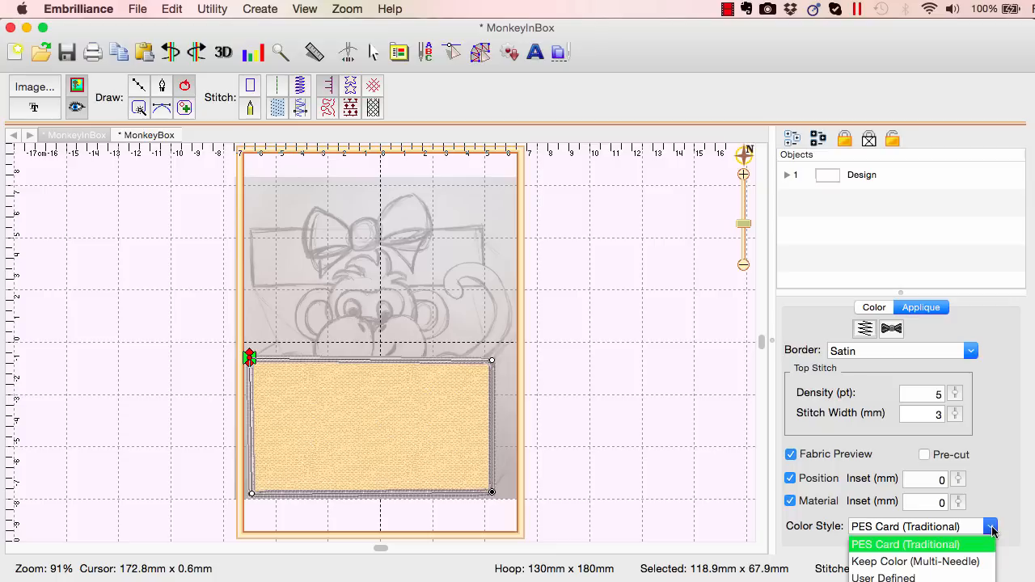
mouse_move(976, 555)
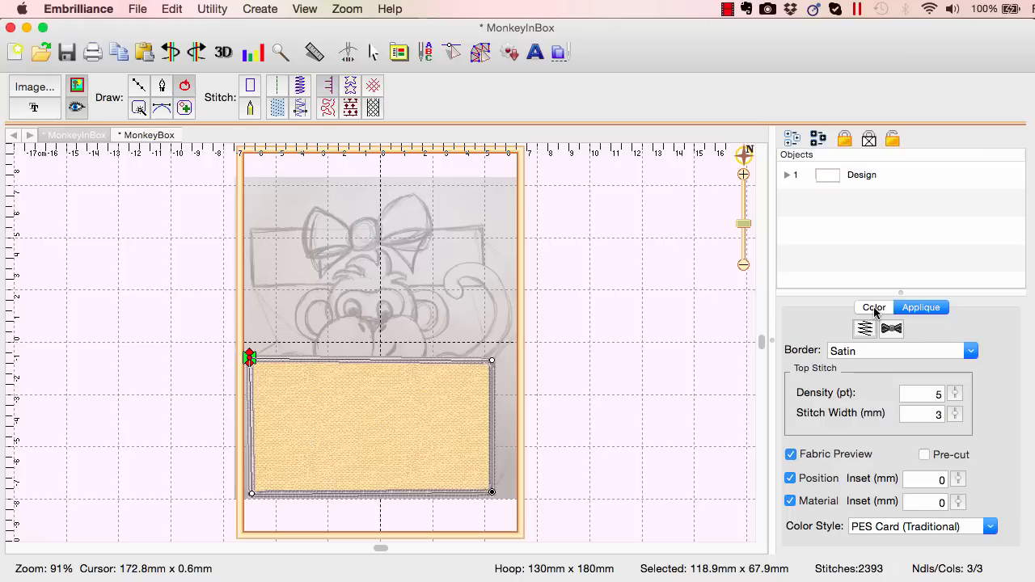
click(874, 307)
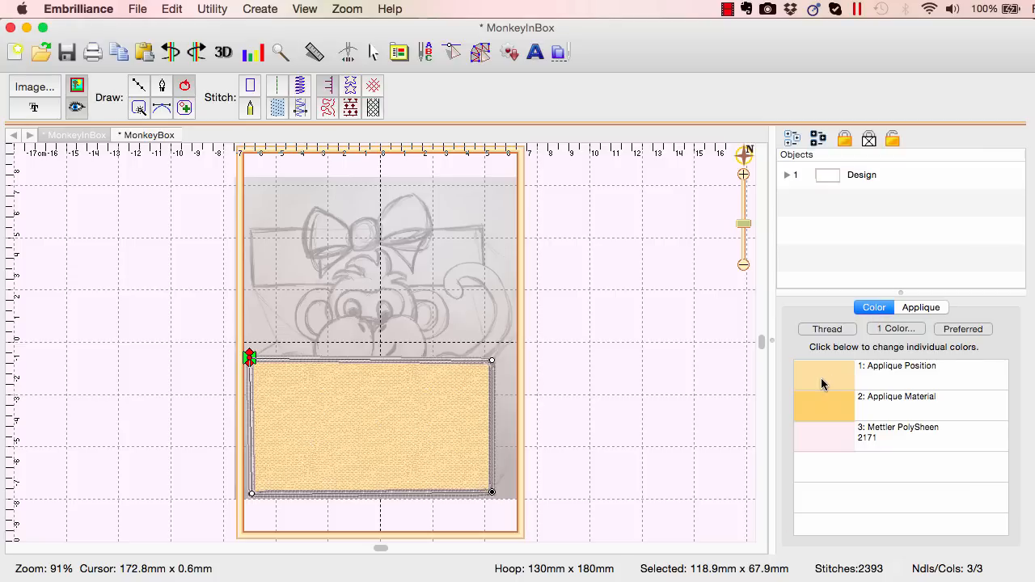
mouse_move(803, 380)
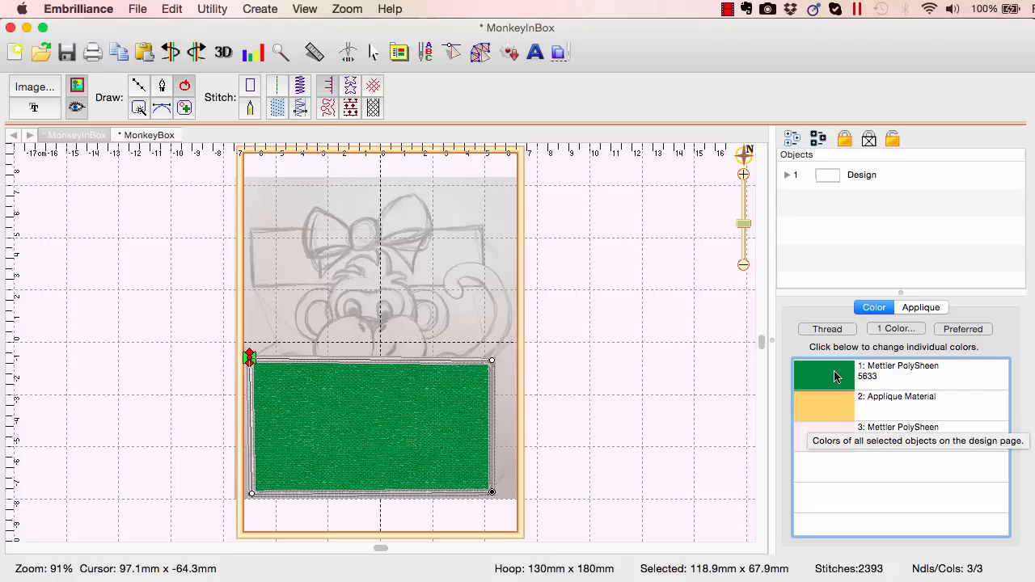
mouse_move(914, 326)
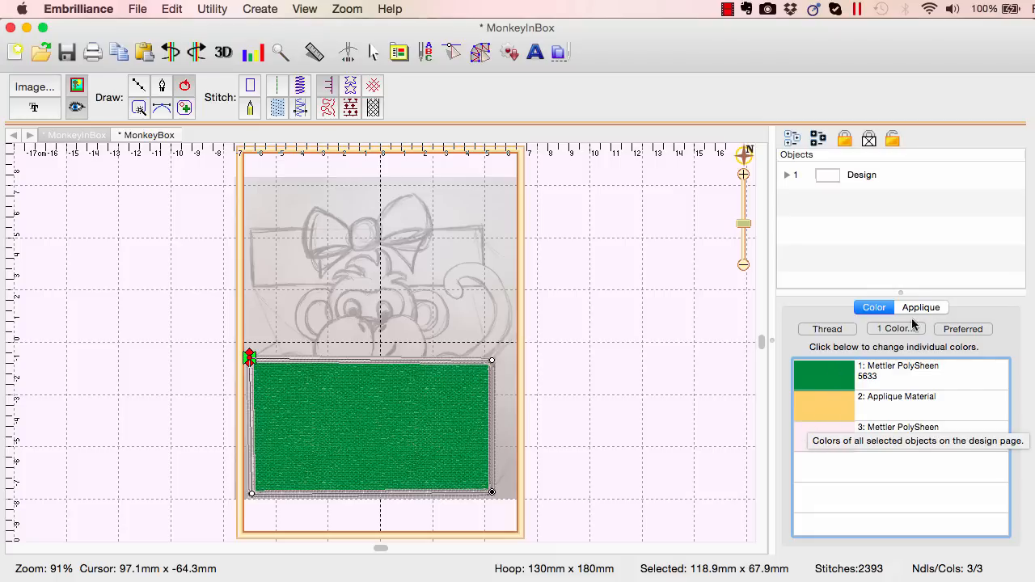
click(921, 307)
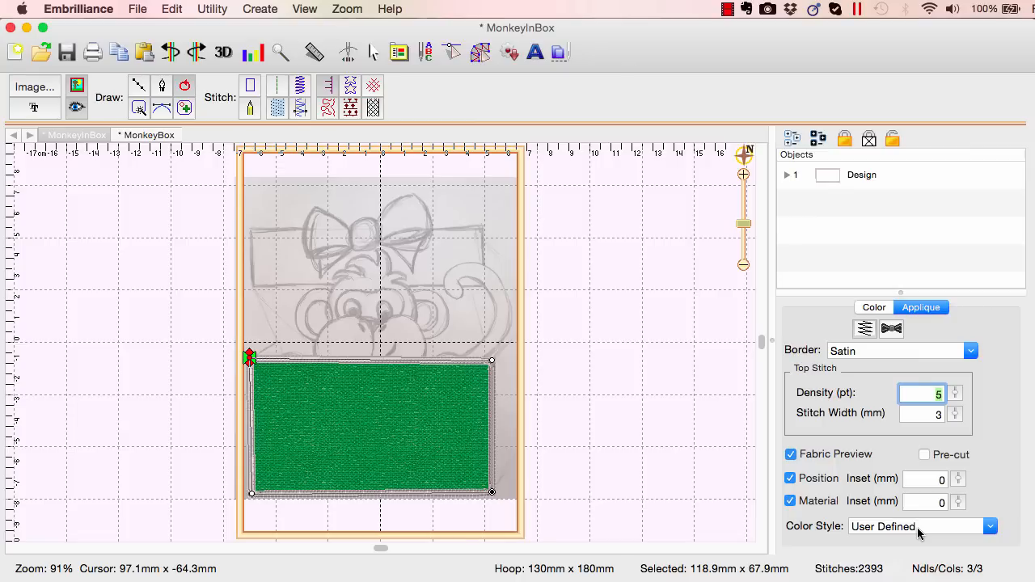
mouse_move(477, 464)
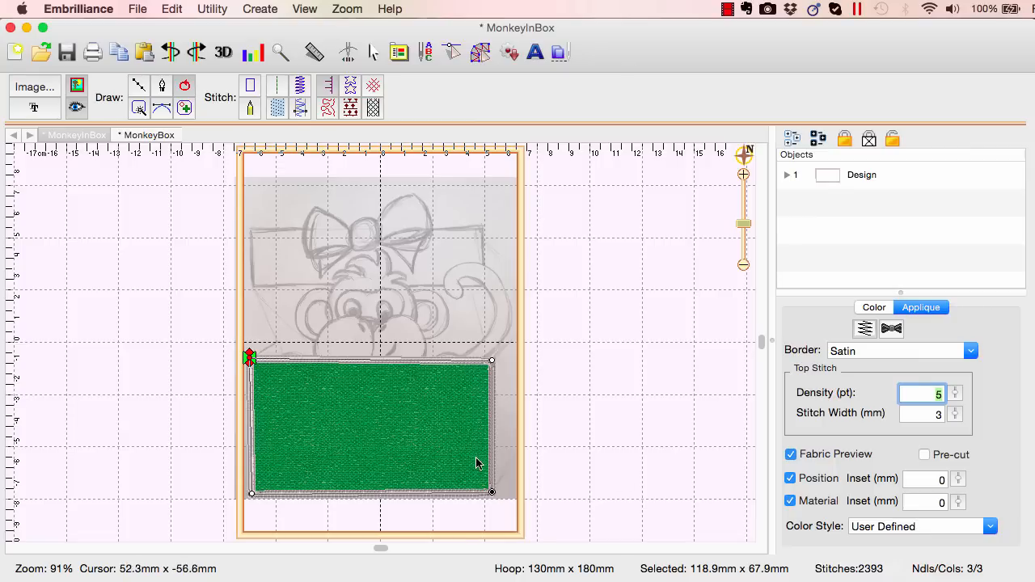
mouse_move(419, 457)
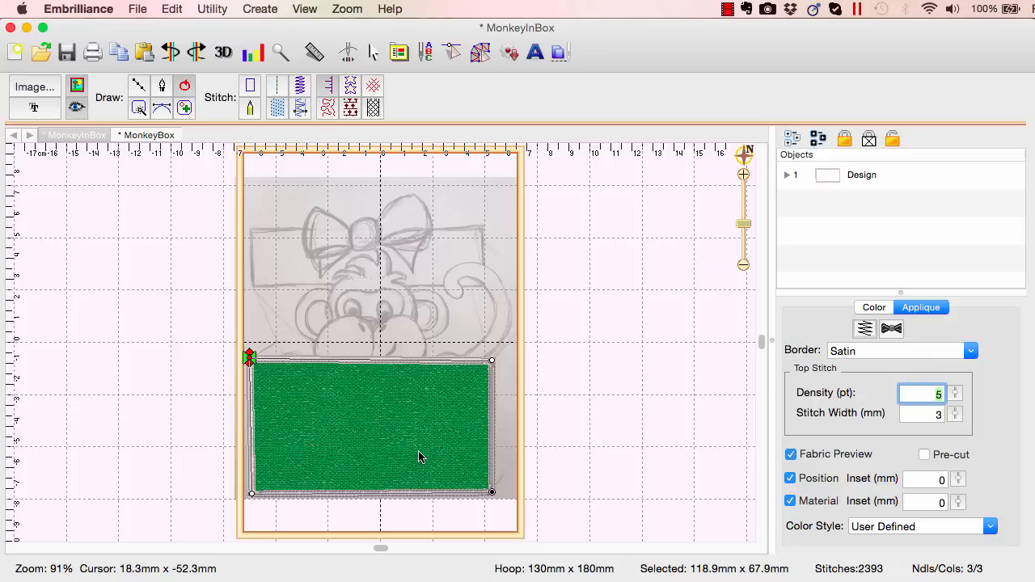
mouse_move(861, 381)
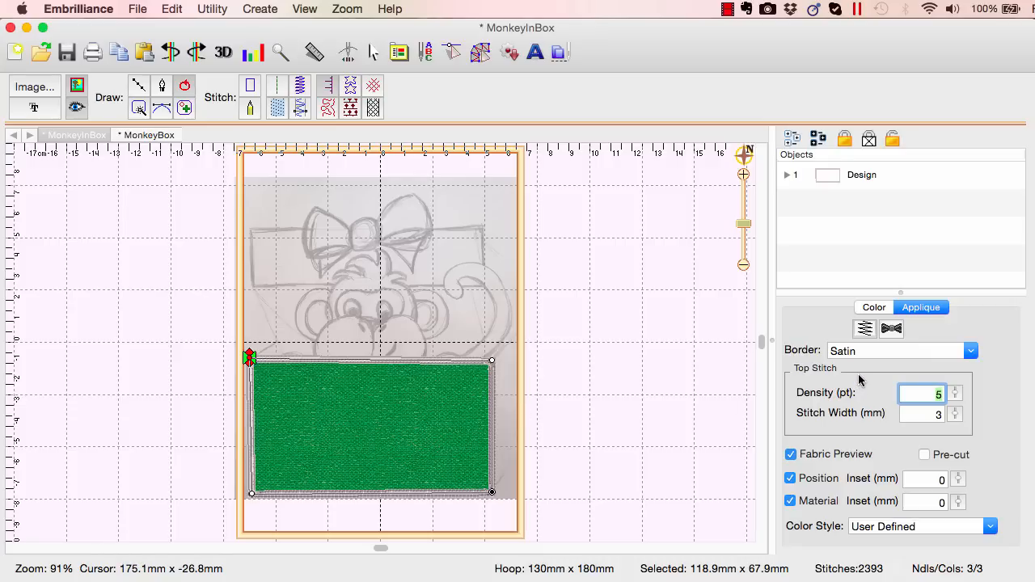
mouse_move(869, 338)
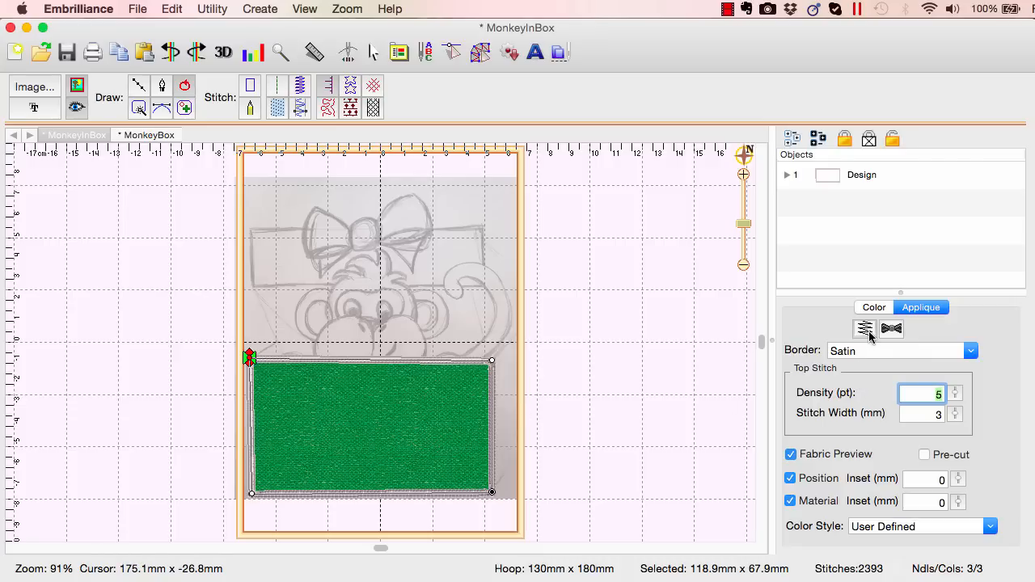
mouse_move(869, 339)
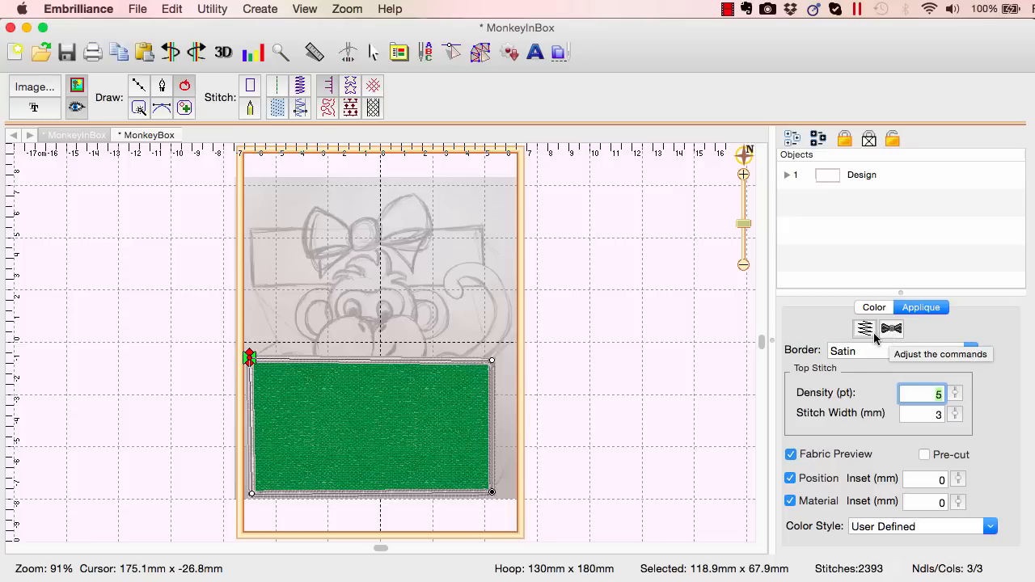
mouse_move(865, 330)
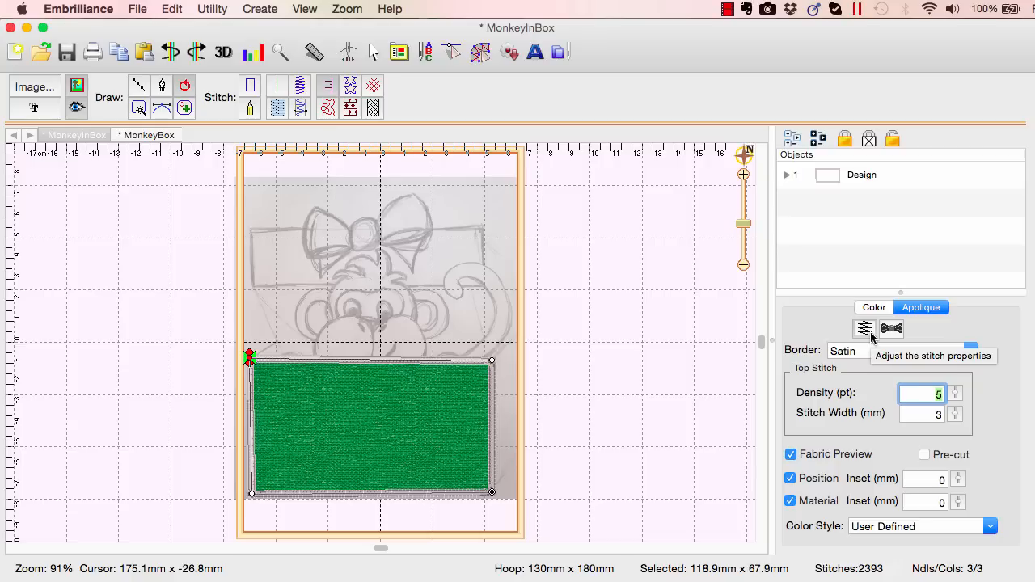
Show the applique tie options, keeping Tie at entry and Tie at exit checked
click(891, 329)
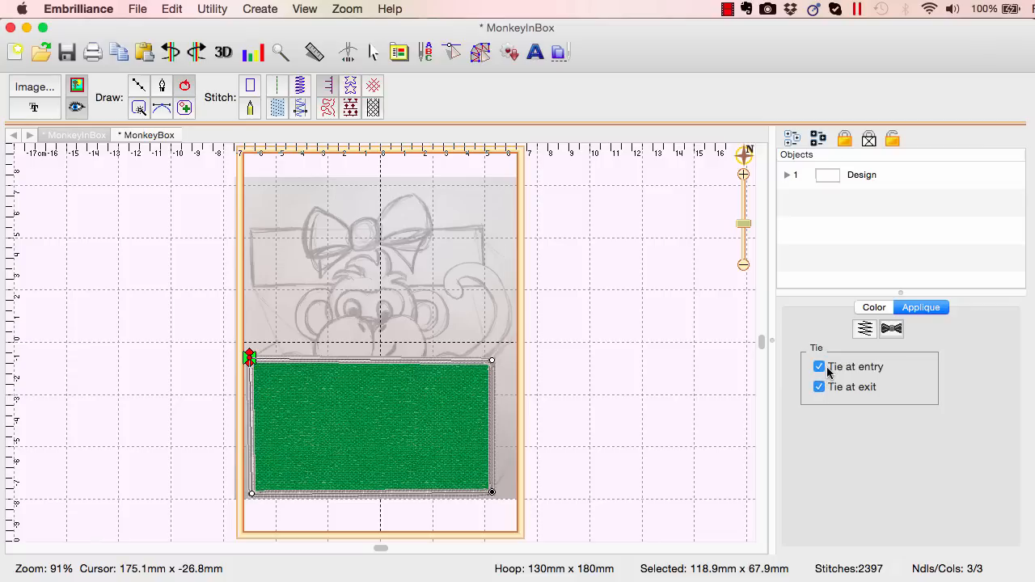
mouse_move(834, 370)
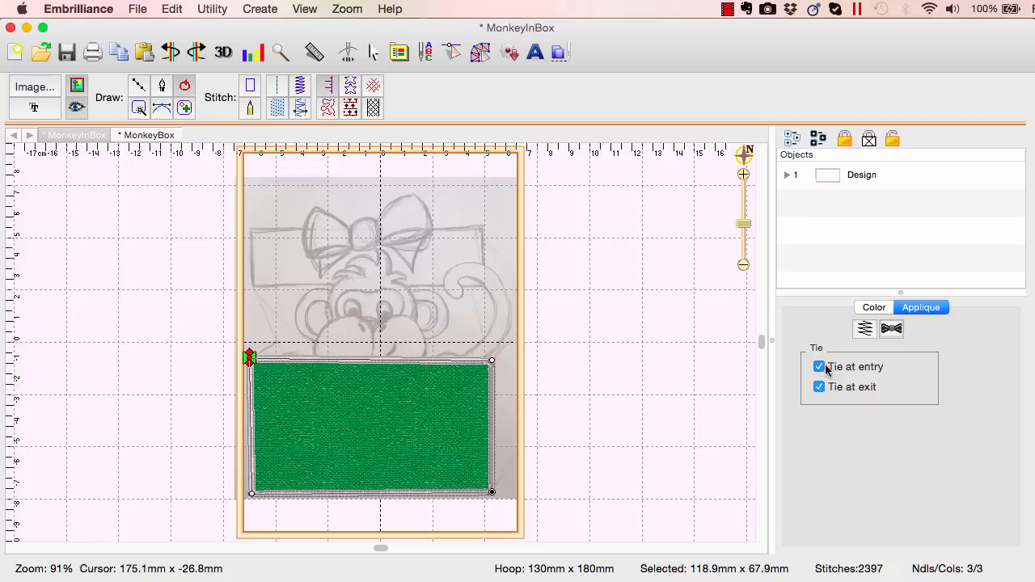
mouse_move(825, 416)
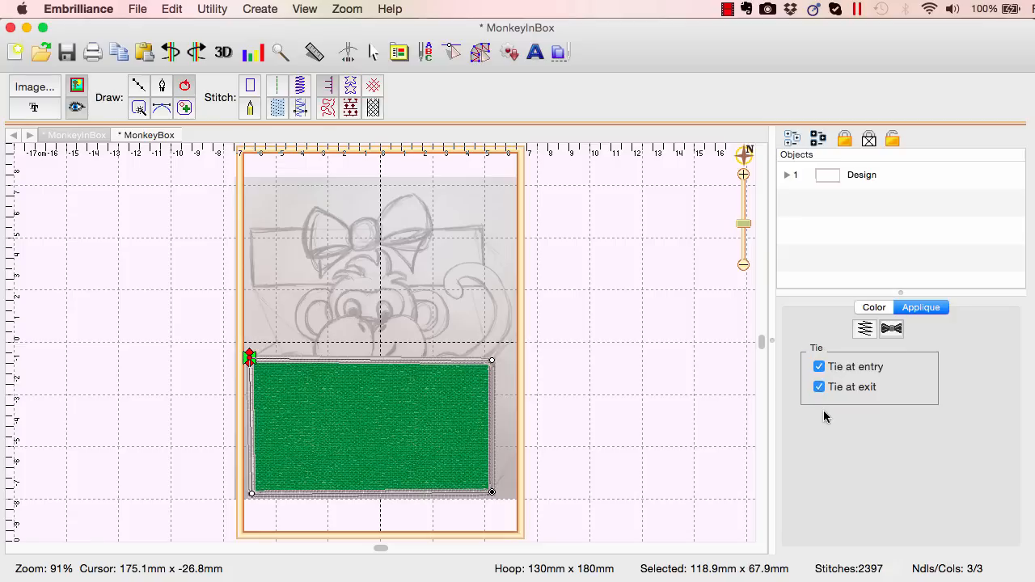
mouse_move(676, 411)
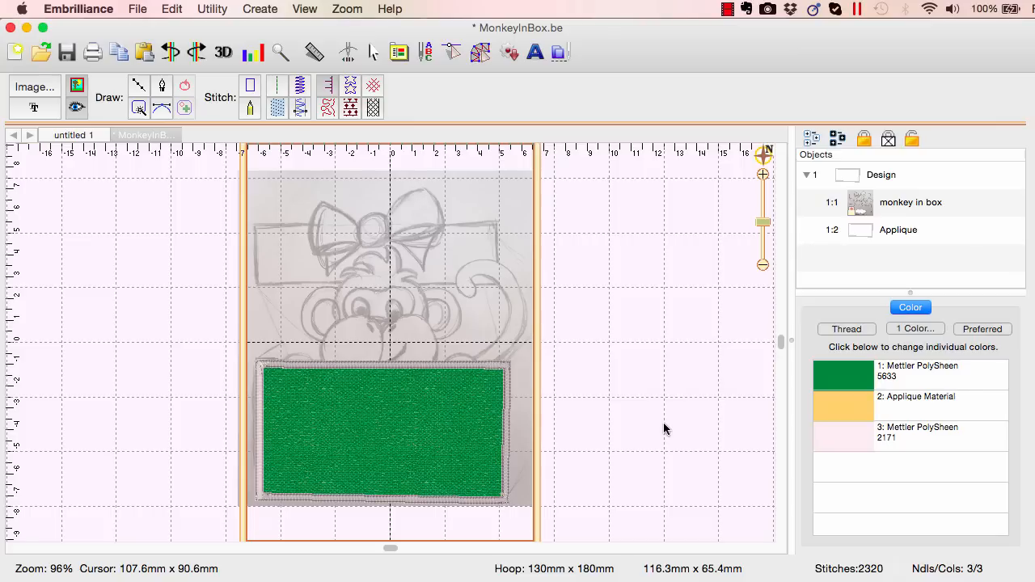
mouse_move(444, 208)
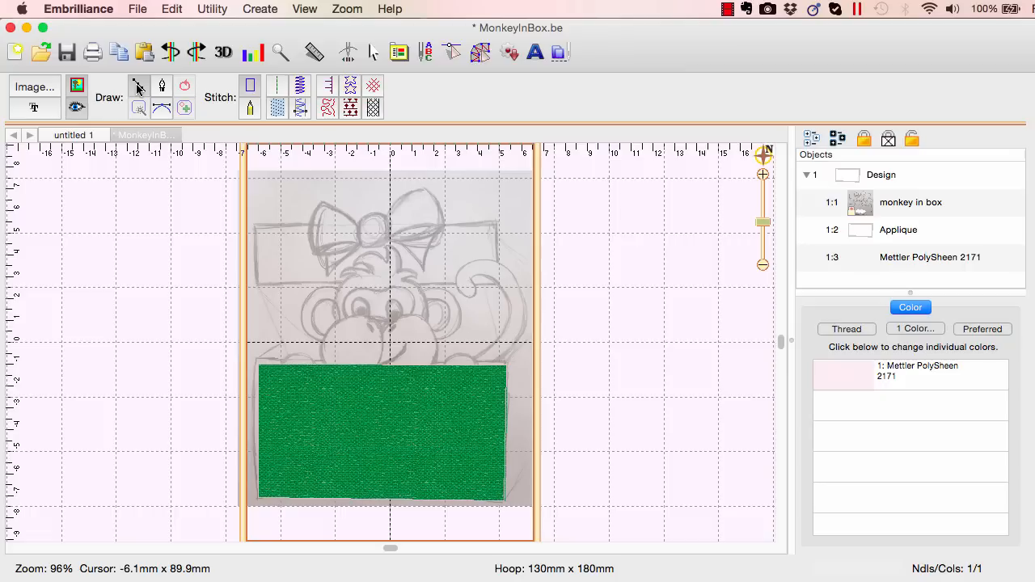
mouse_move(259, 241)
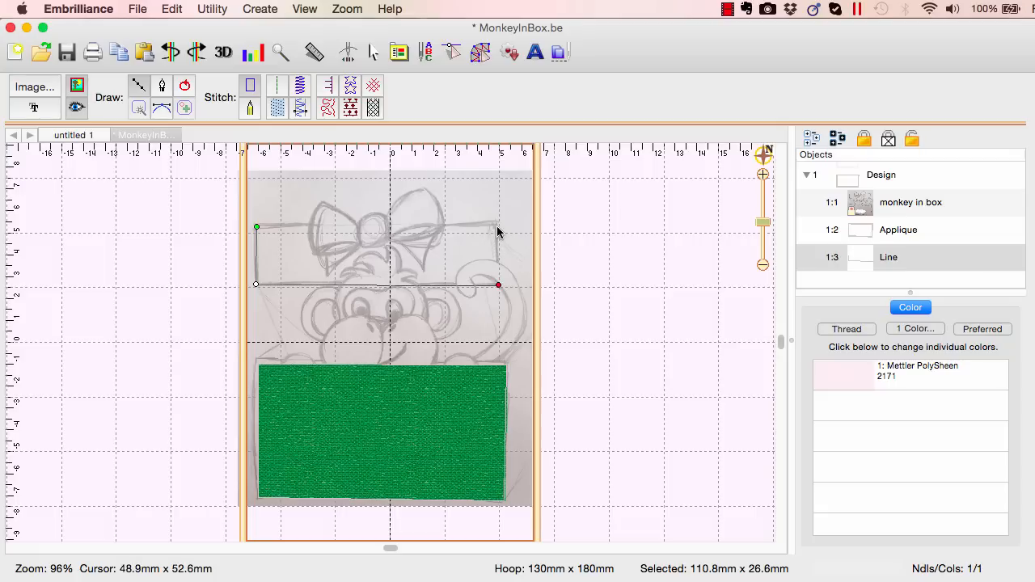
Shape the lid outline over the sketch's upper rectangle
drag(499, 285, 498, 229)
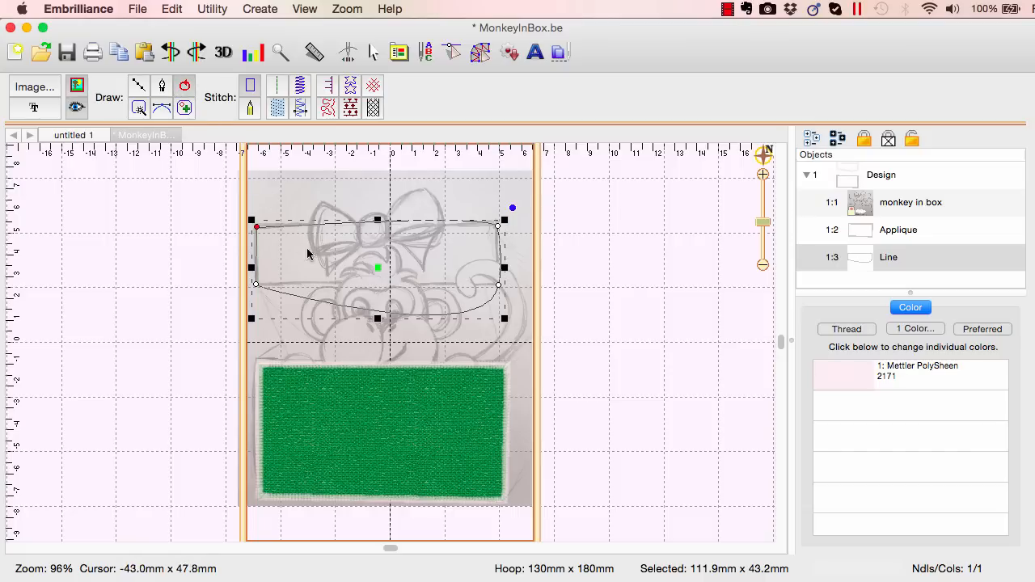
mouse_move(461, 315)
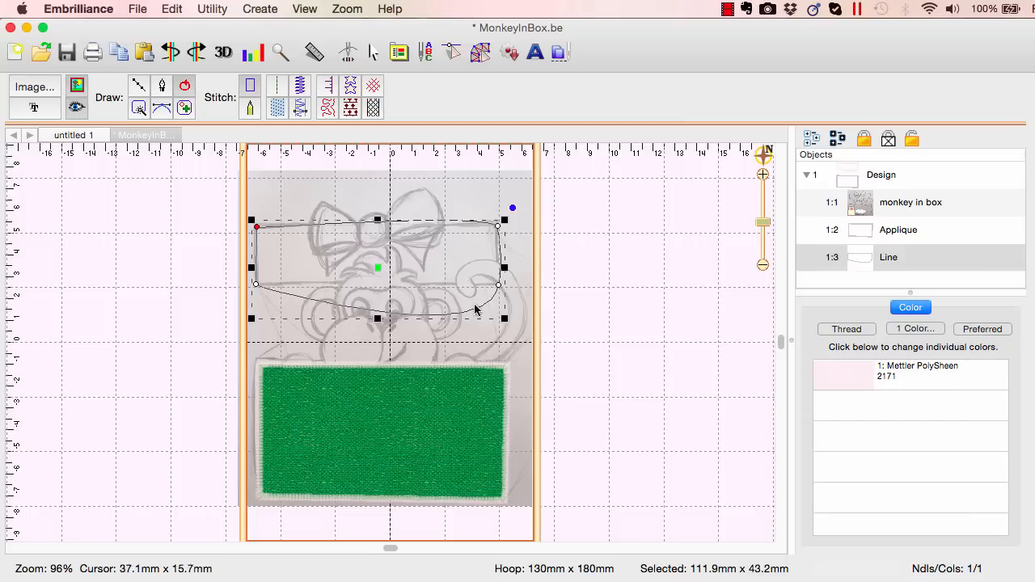
mouse_move(483, 313)
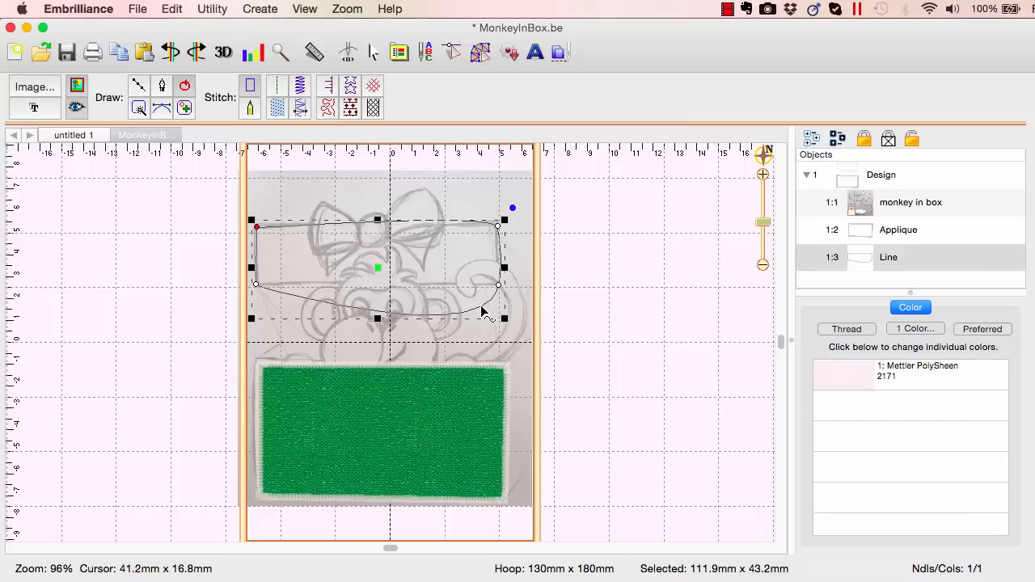
mouse_move(503, 269)
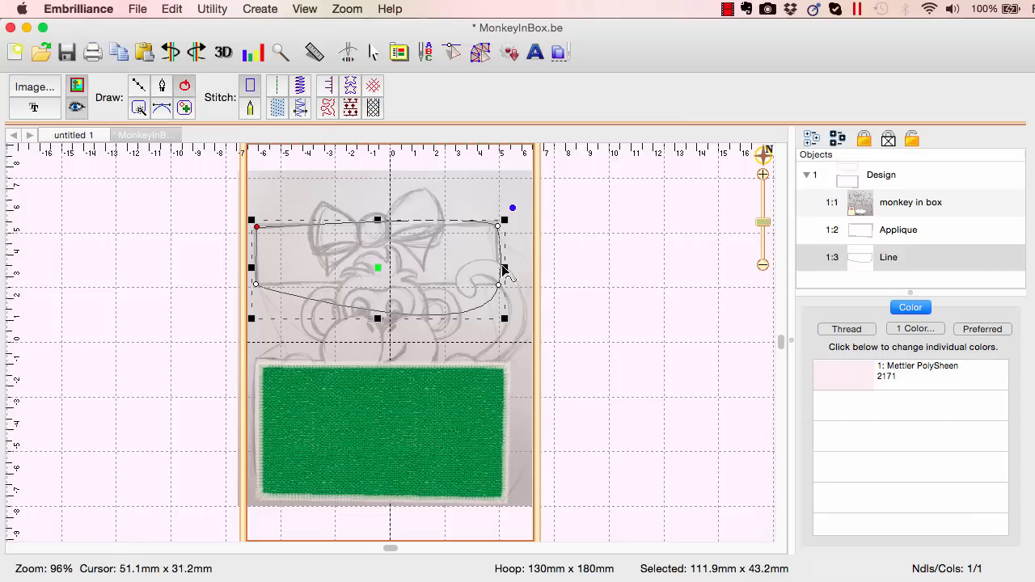
mouse_move(514, 226)
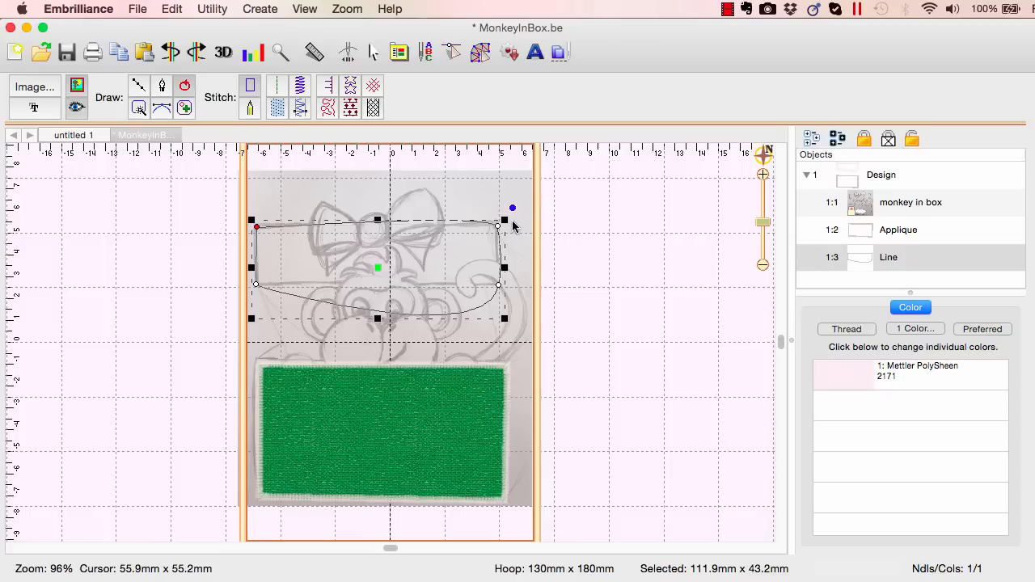
mouse_move(526, 210)
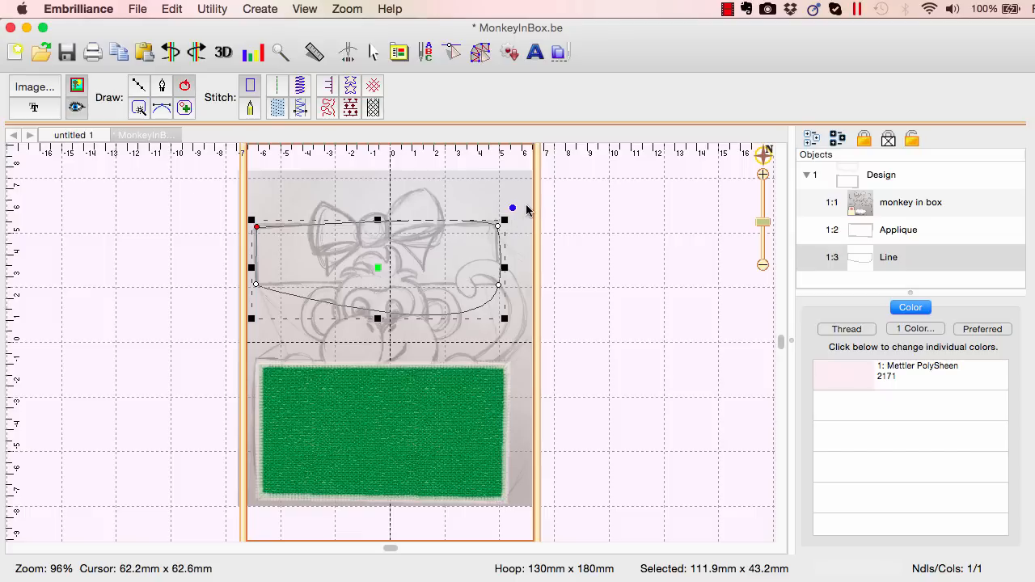
mouse_move(525, 208)
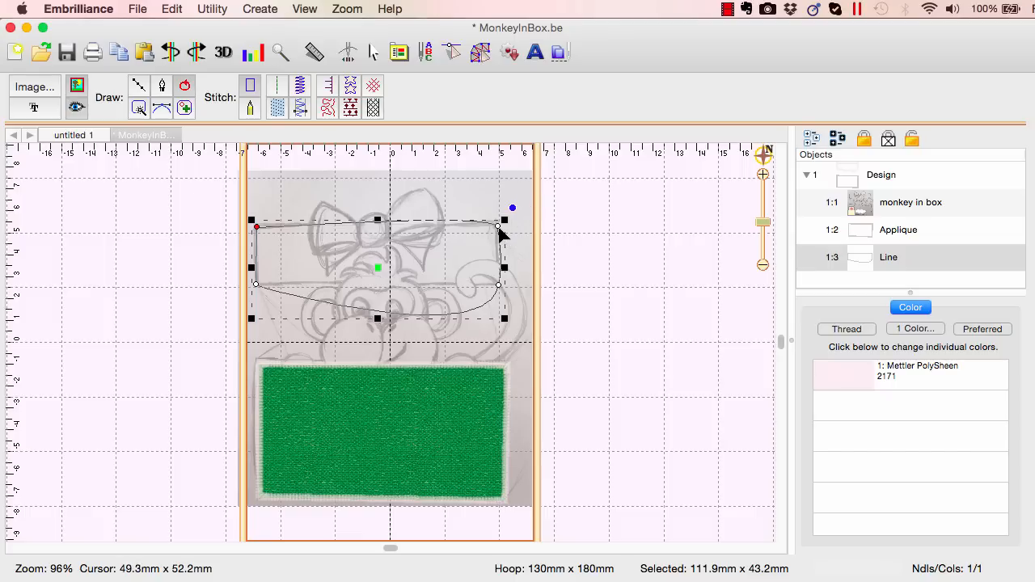
mouse_move(510, 202)
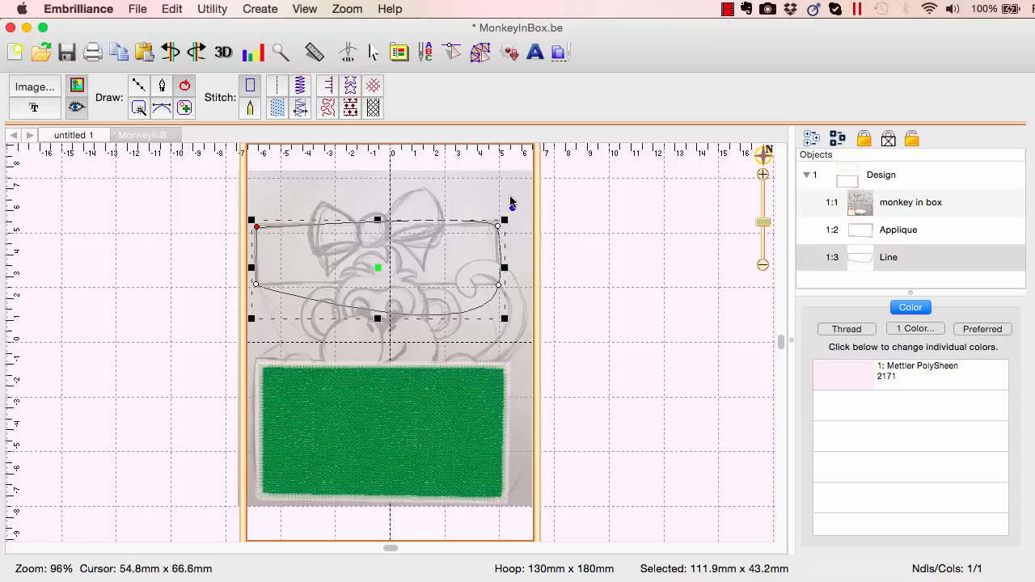
mouse_move(513, 202)
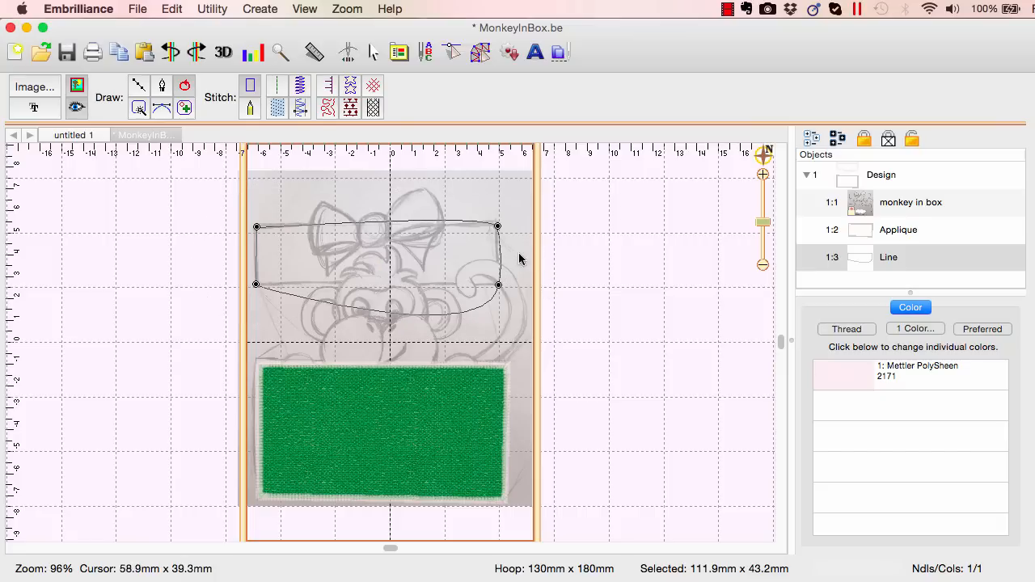
mouse_move(496, 233)
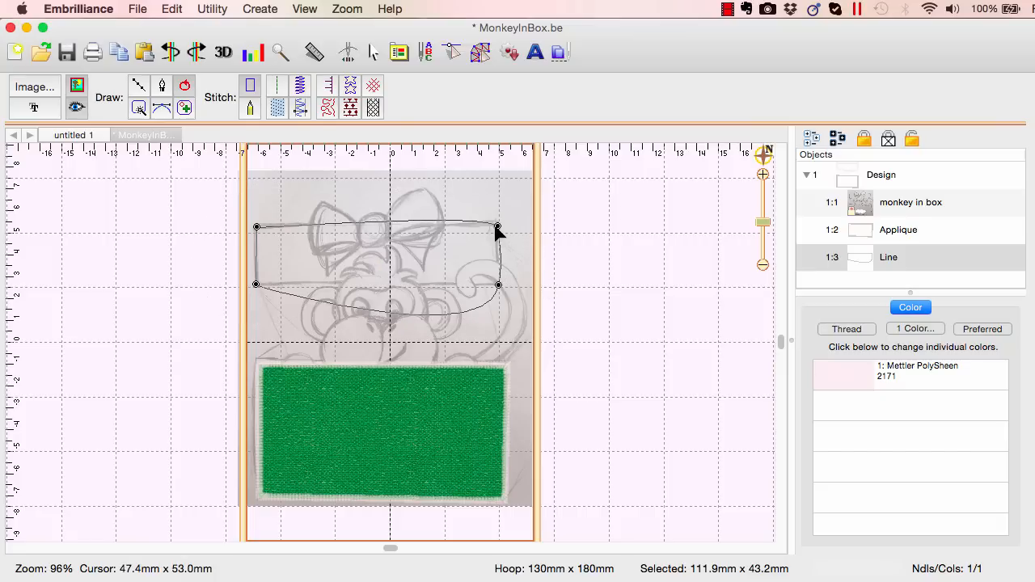
Convert the lid's corner nodes to Line so its edges are straight
right_click(500, 232)
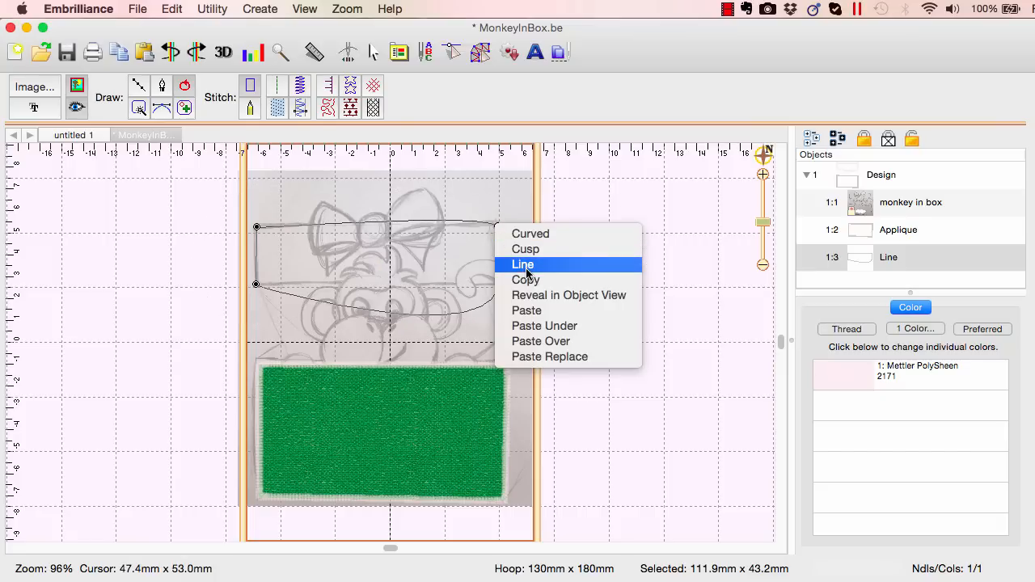
click(523, 265)
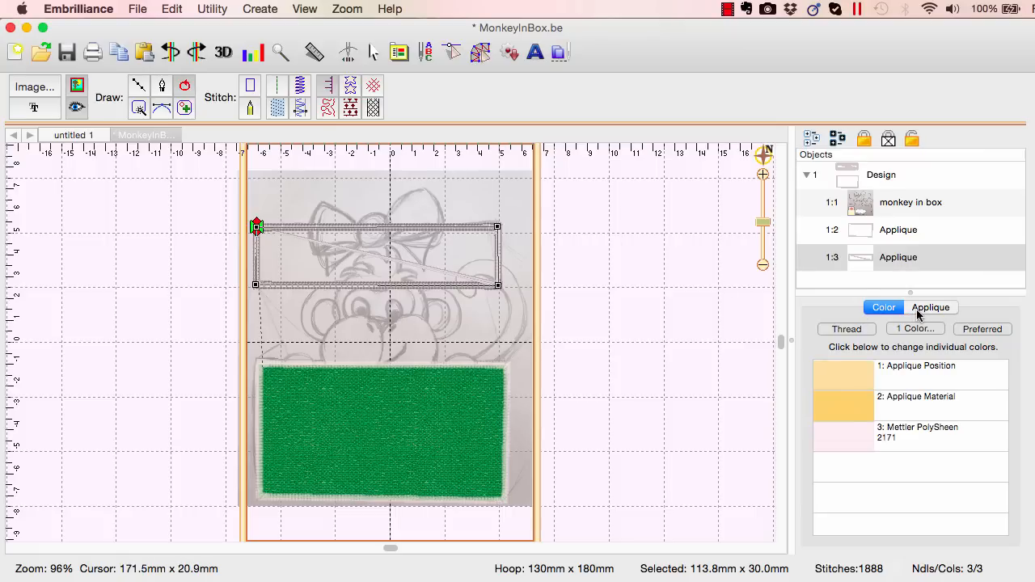
Check the lid's applique border settings and deselect it to review the design
click(930, 306)
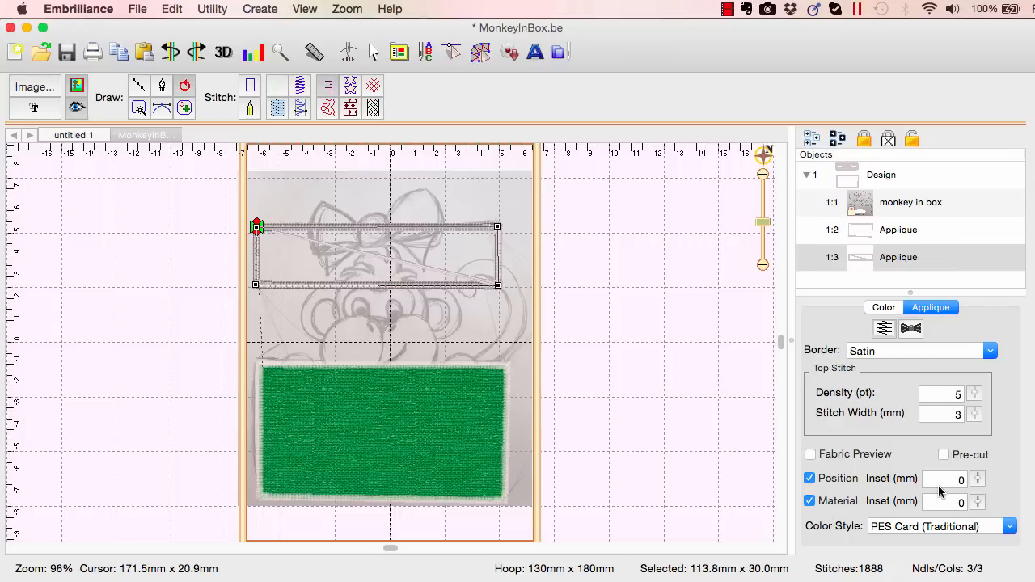
mouse_move(665, 379)
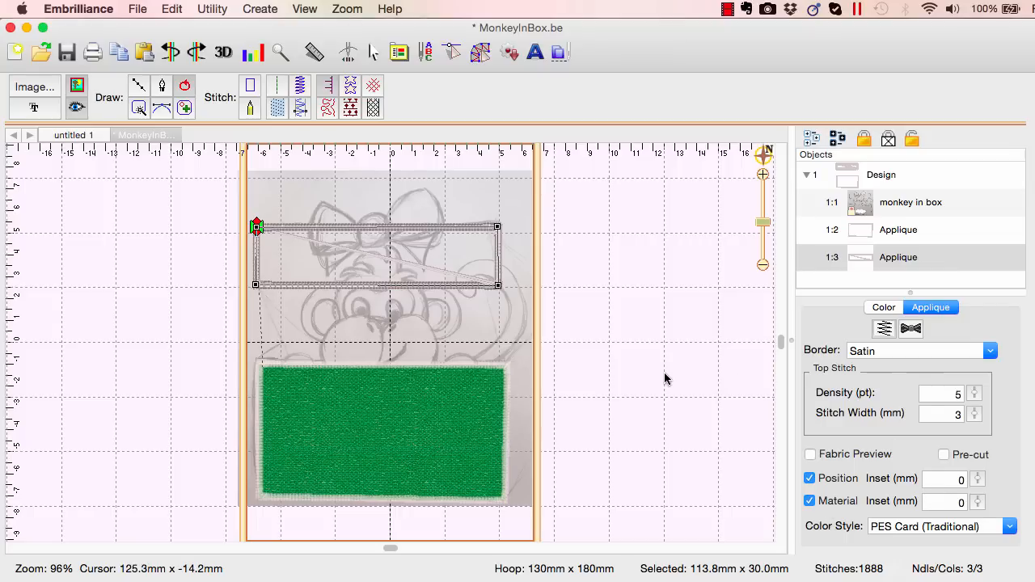
click(884, 306)
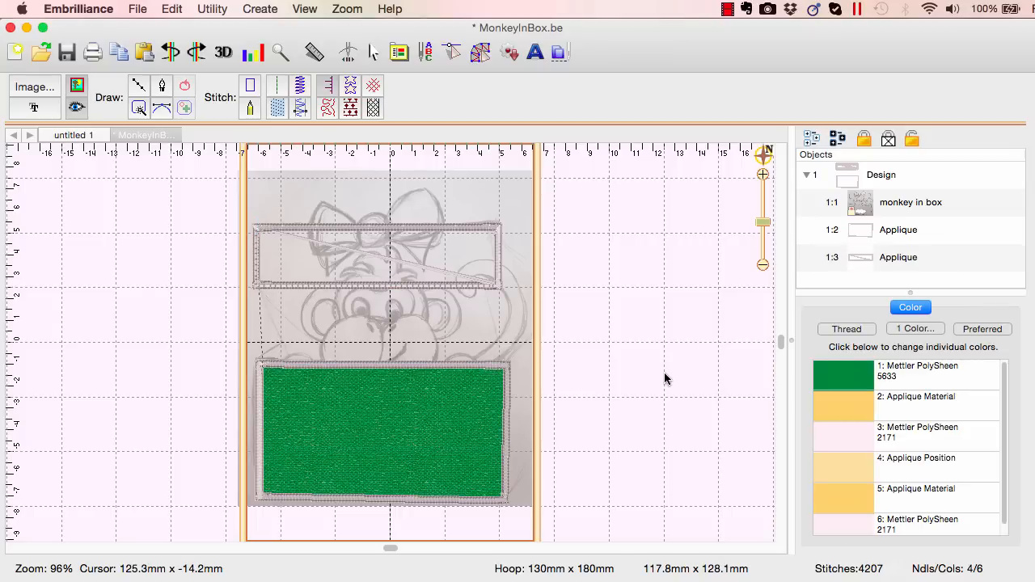